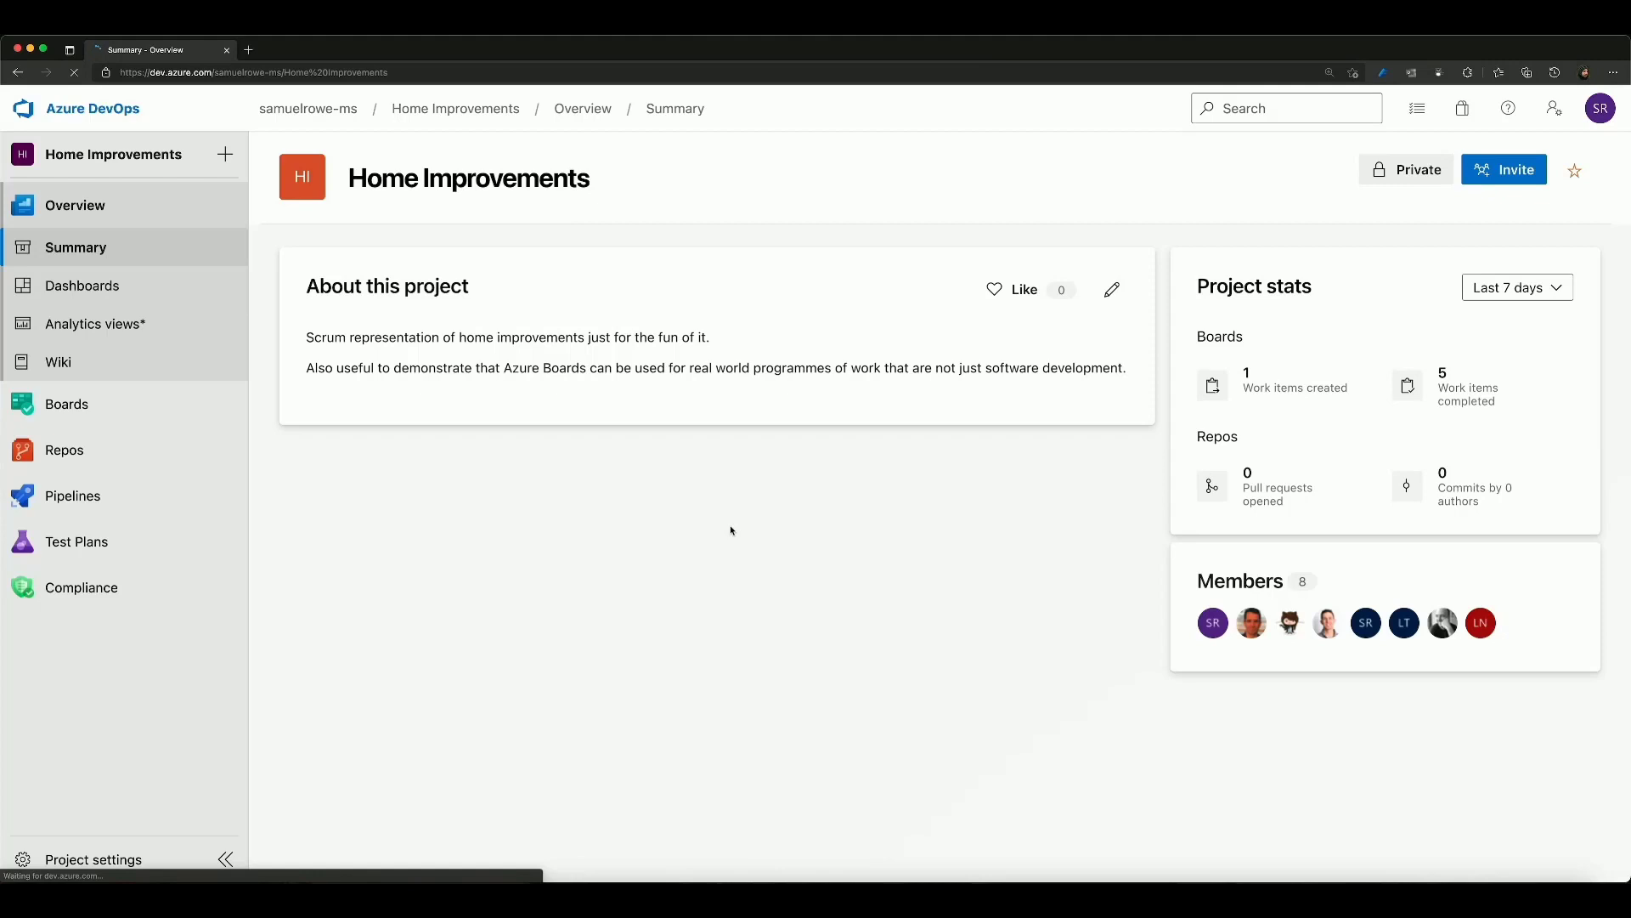
mouse_move(379, 447)
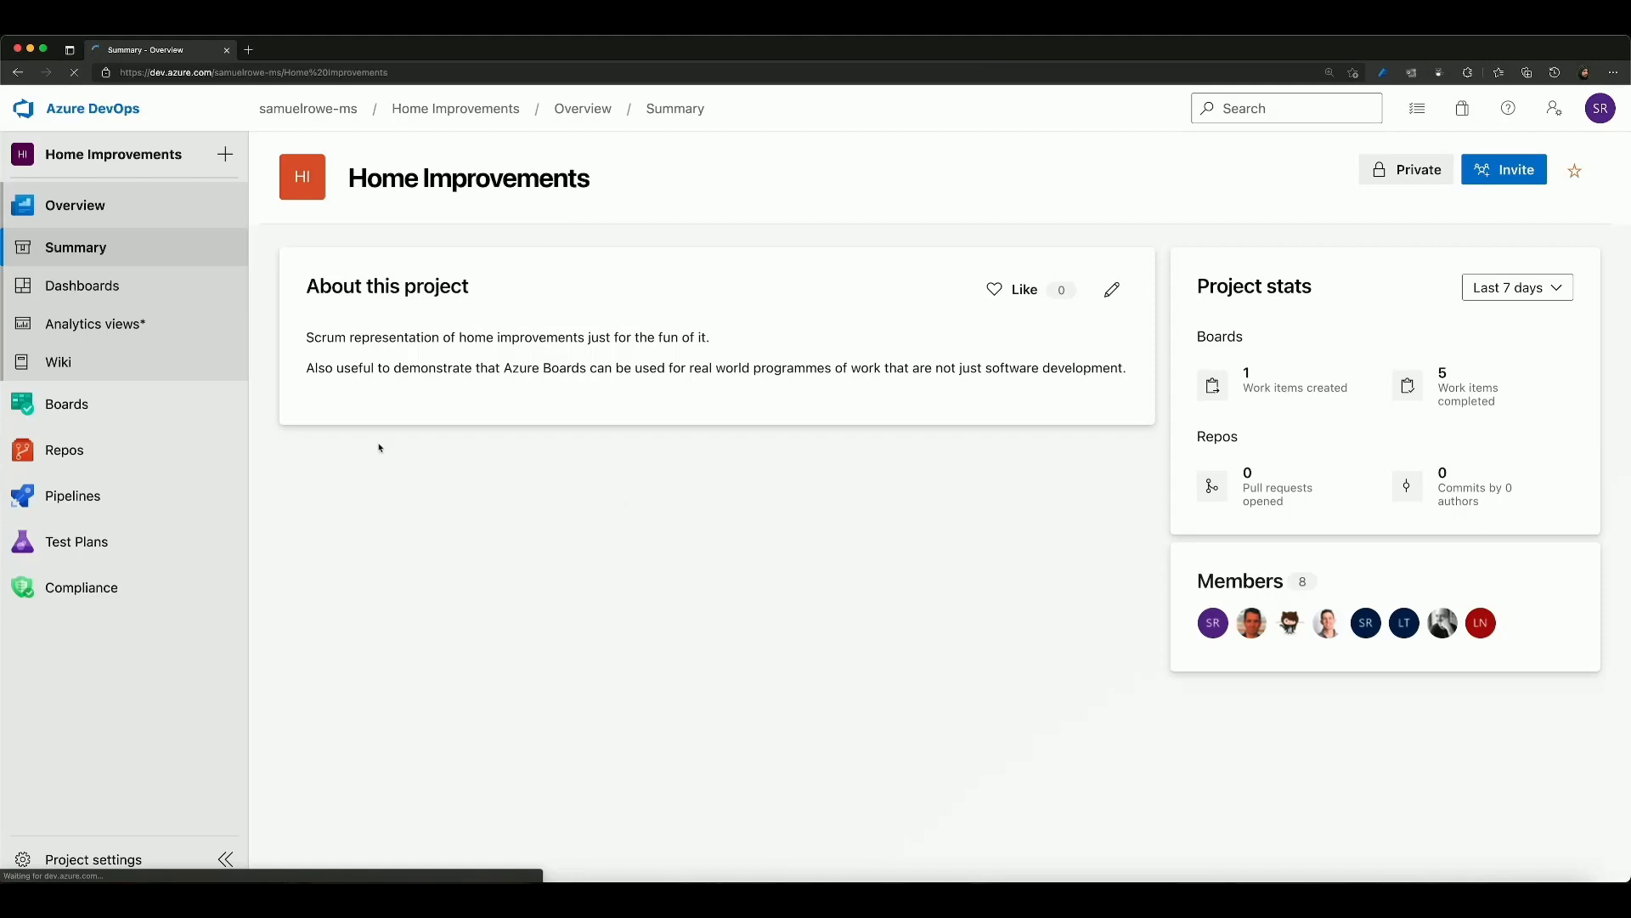
Go to the Work items page of the Home Improvements project via Boards
left_click(66, 405)
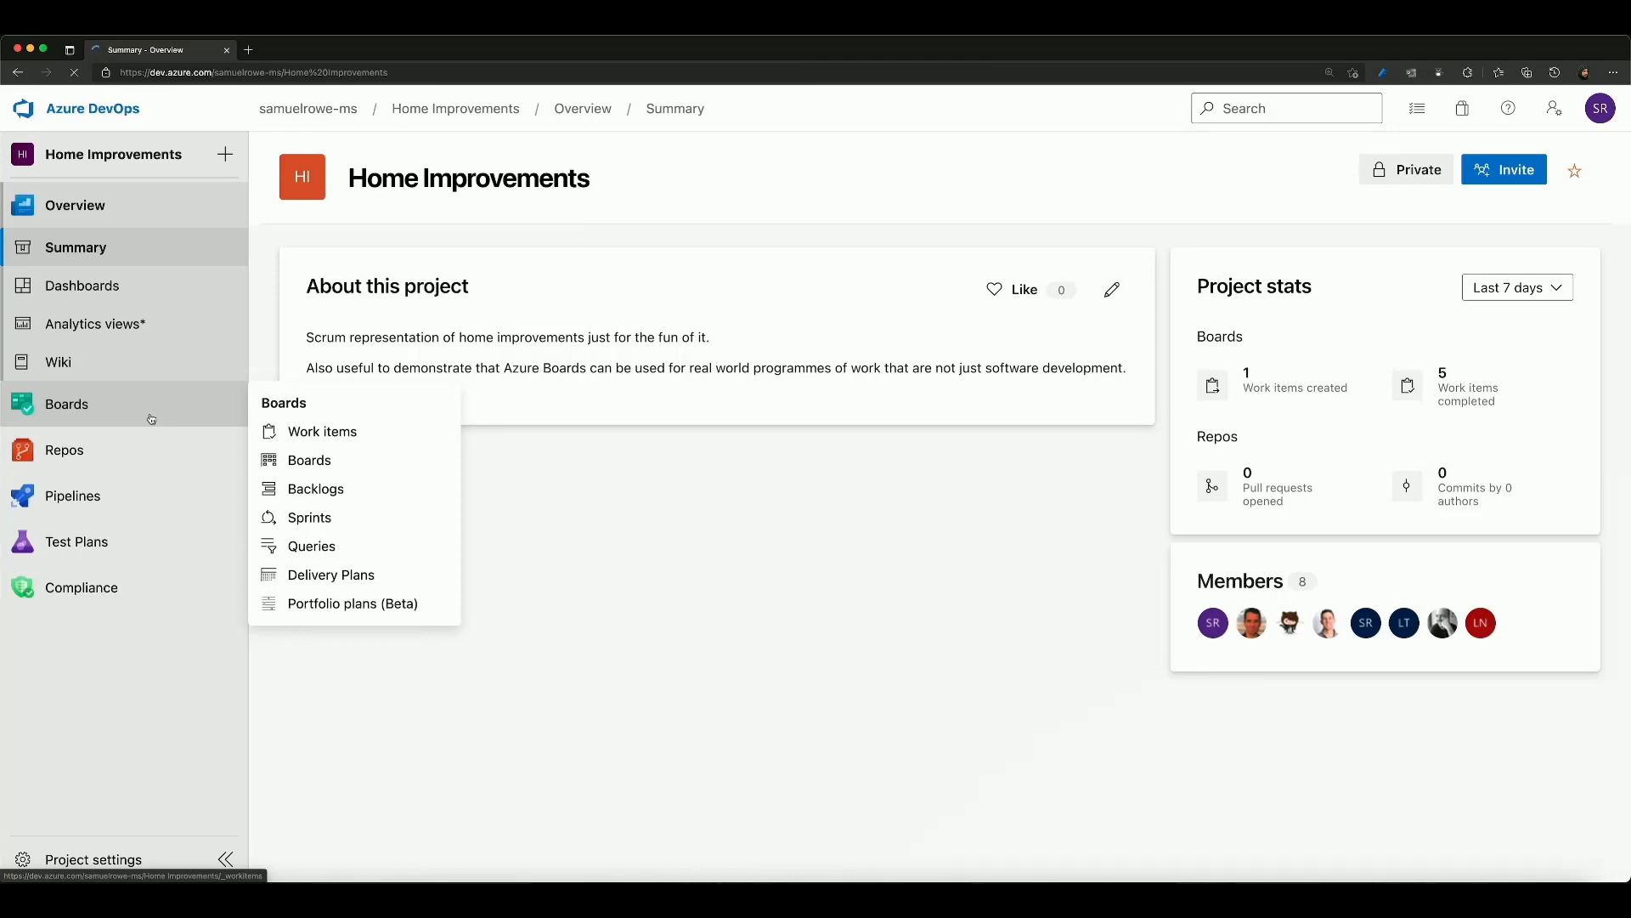
mouse_move(323, 429)
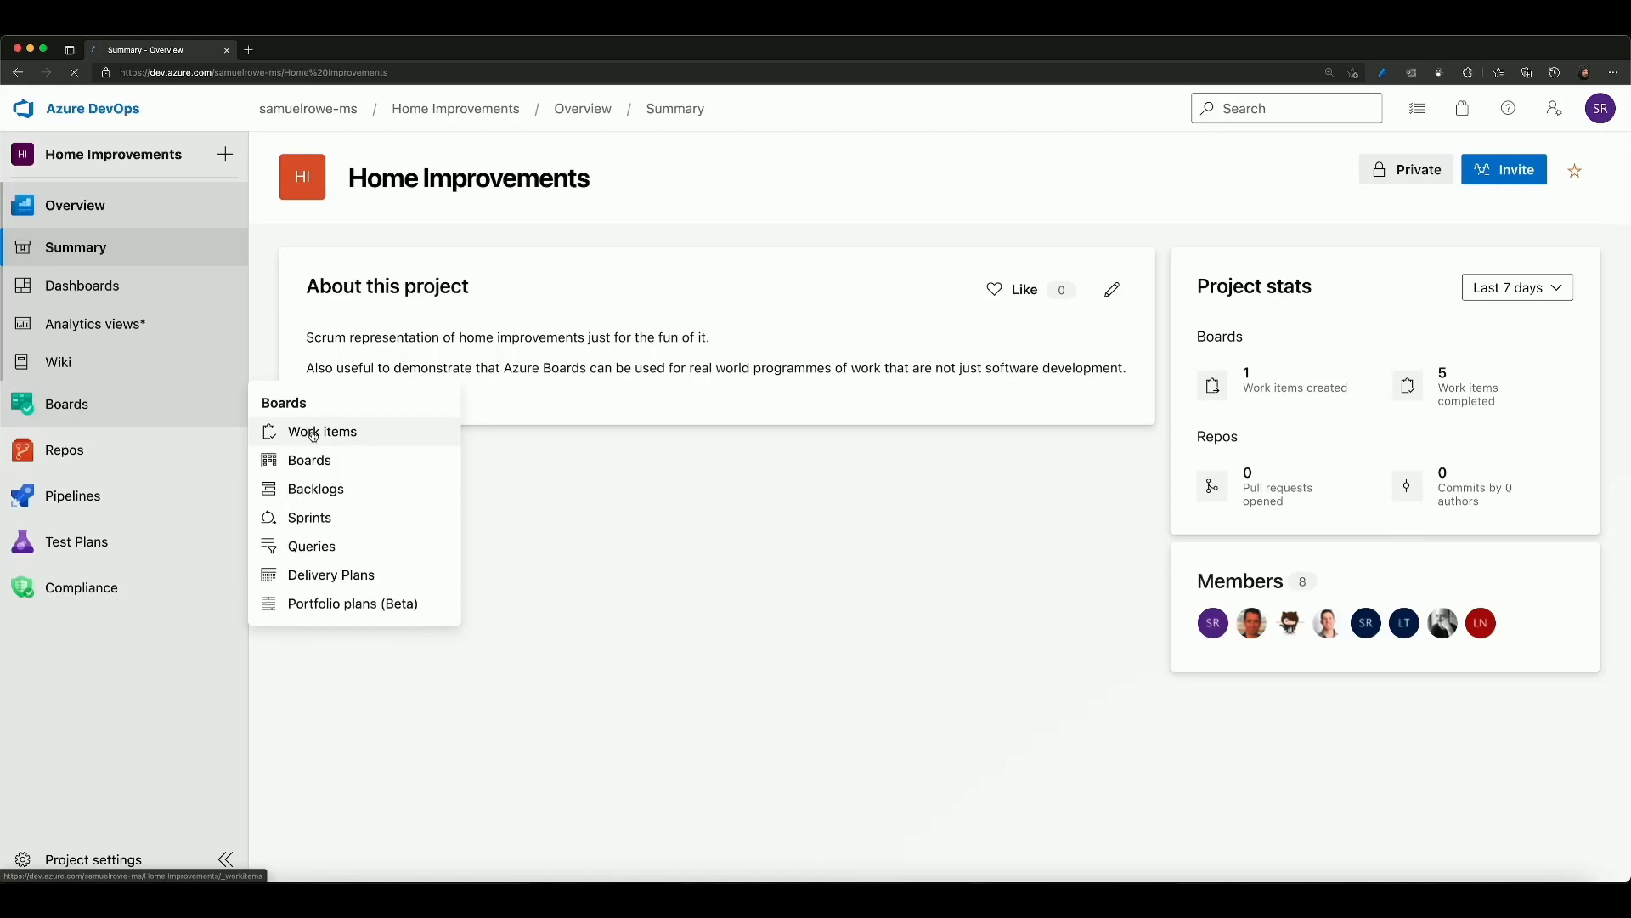
left_click(321, 430)
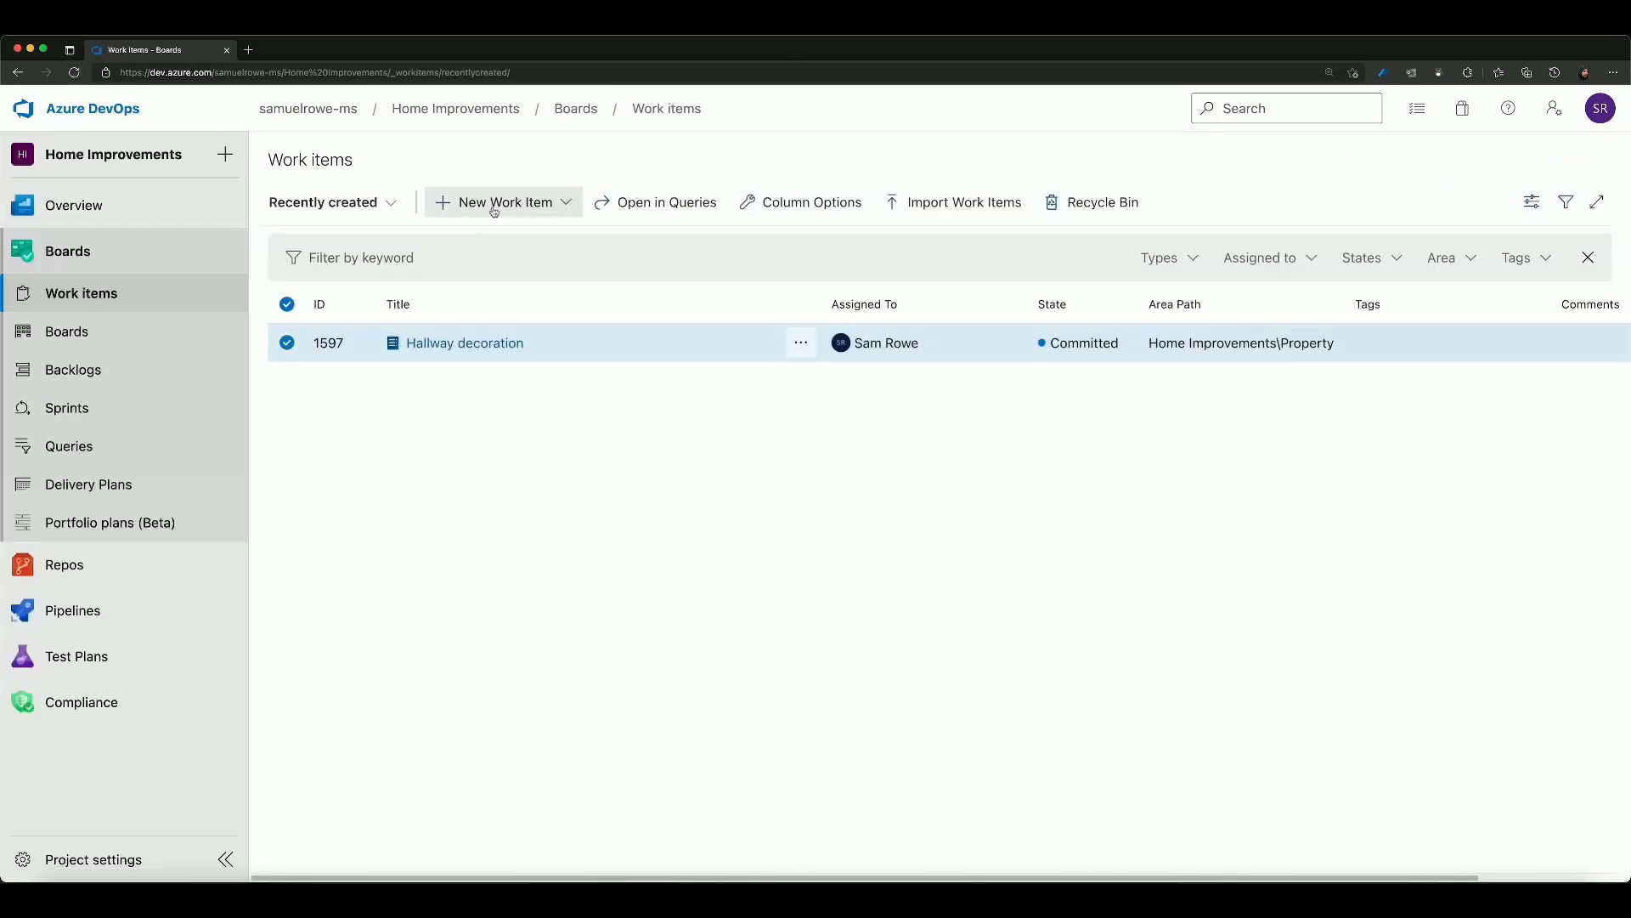
Create a new blank Product Backlog Item from the New Work Item menu
left_click(505, 202)
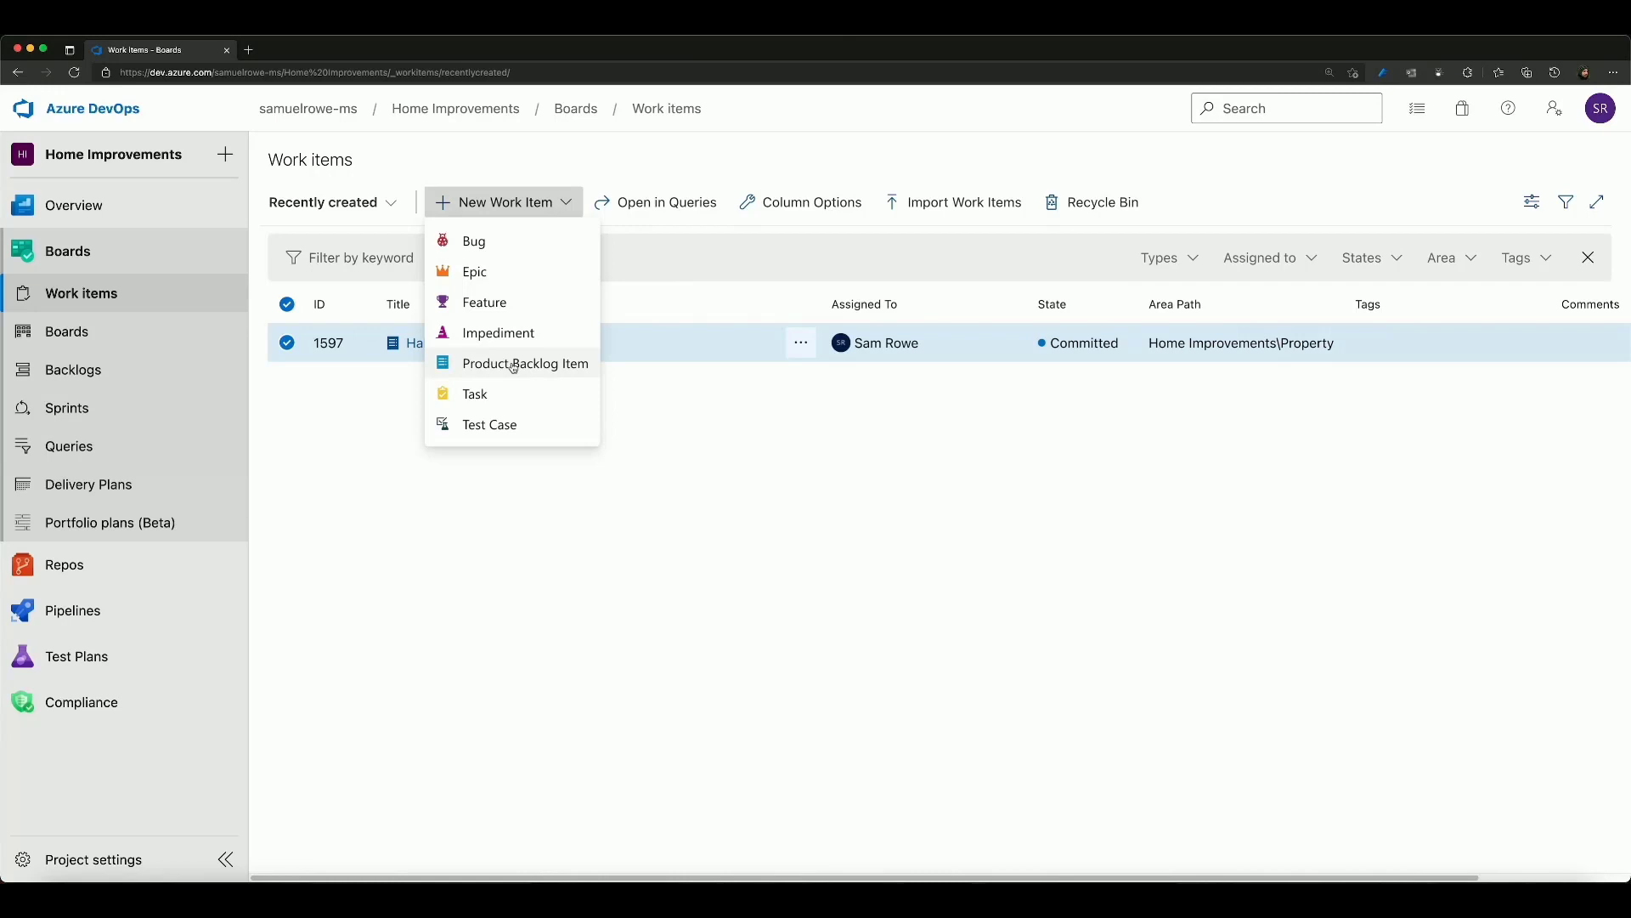
left_click(525, 363)
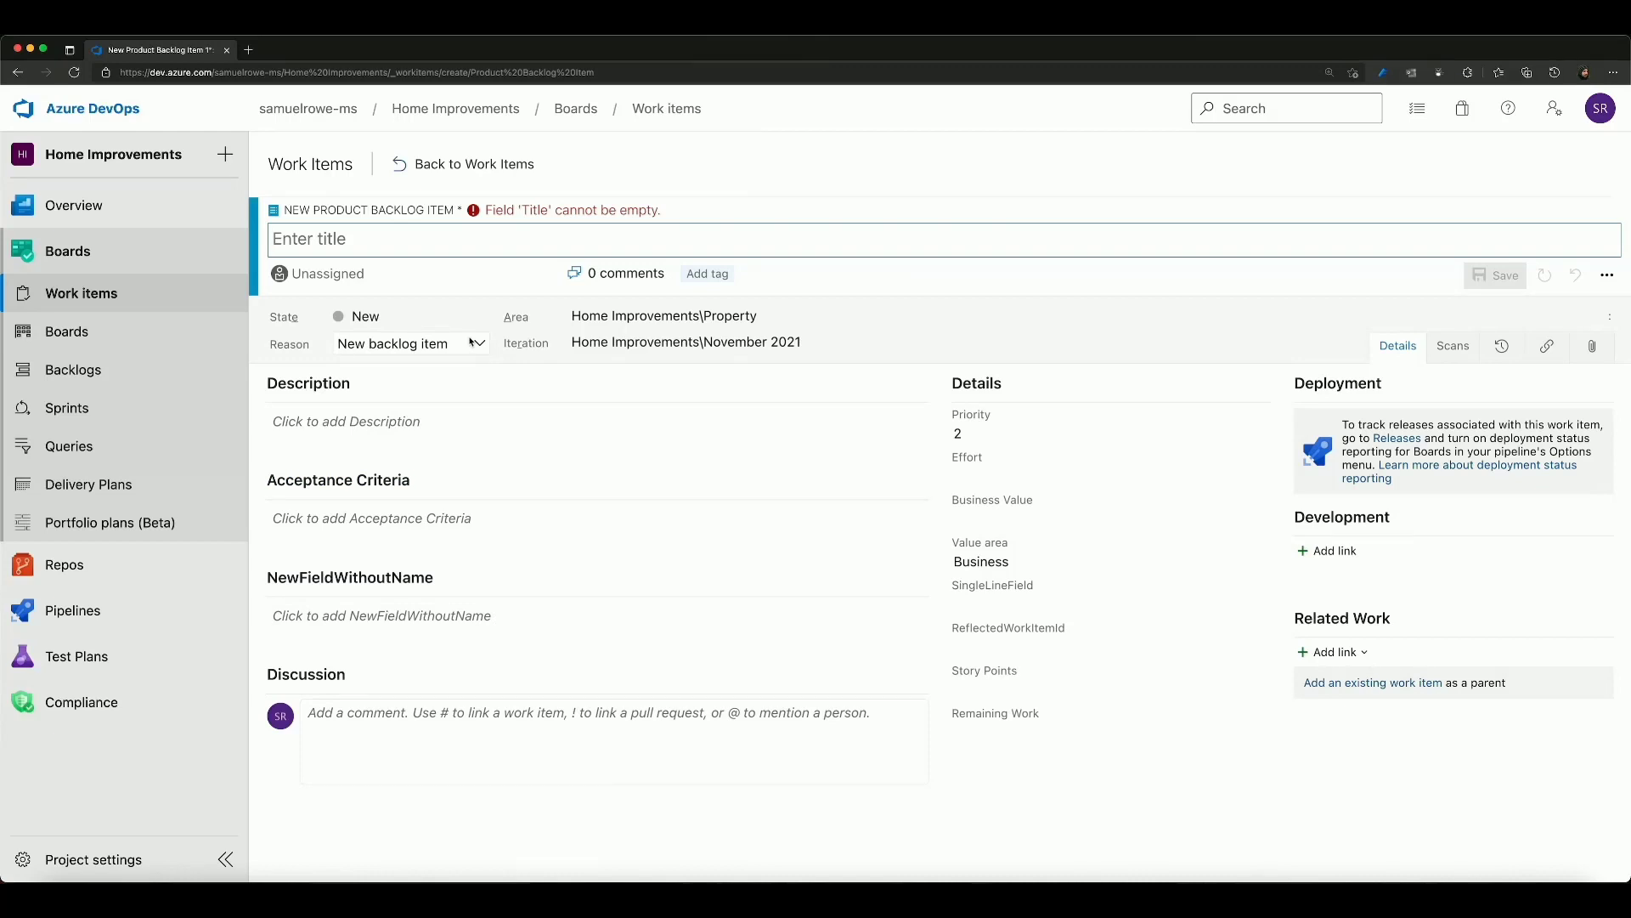
Title the new item 'Pain the Hallway on the top floor'
type("Pain the")
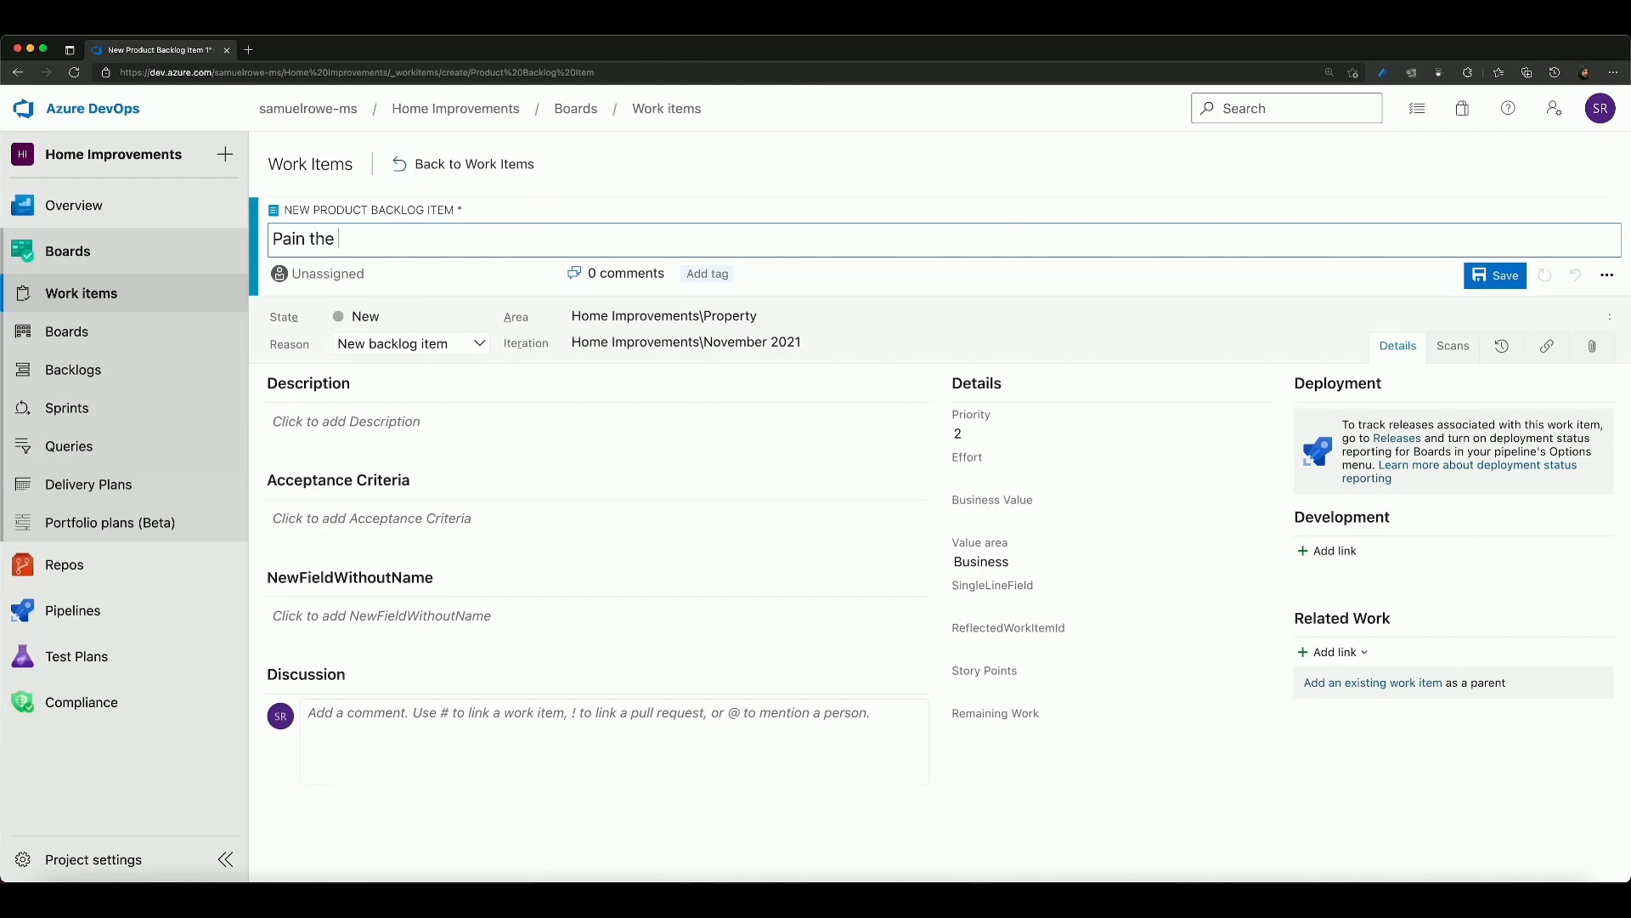
type("Hallway on")
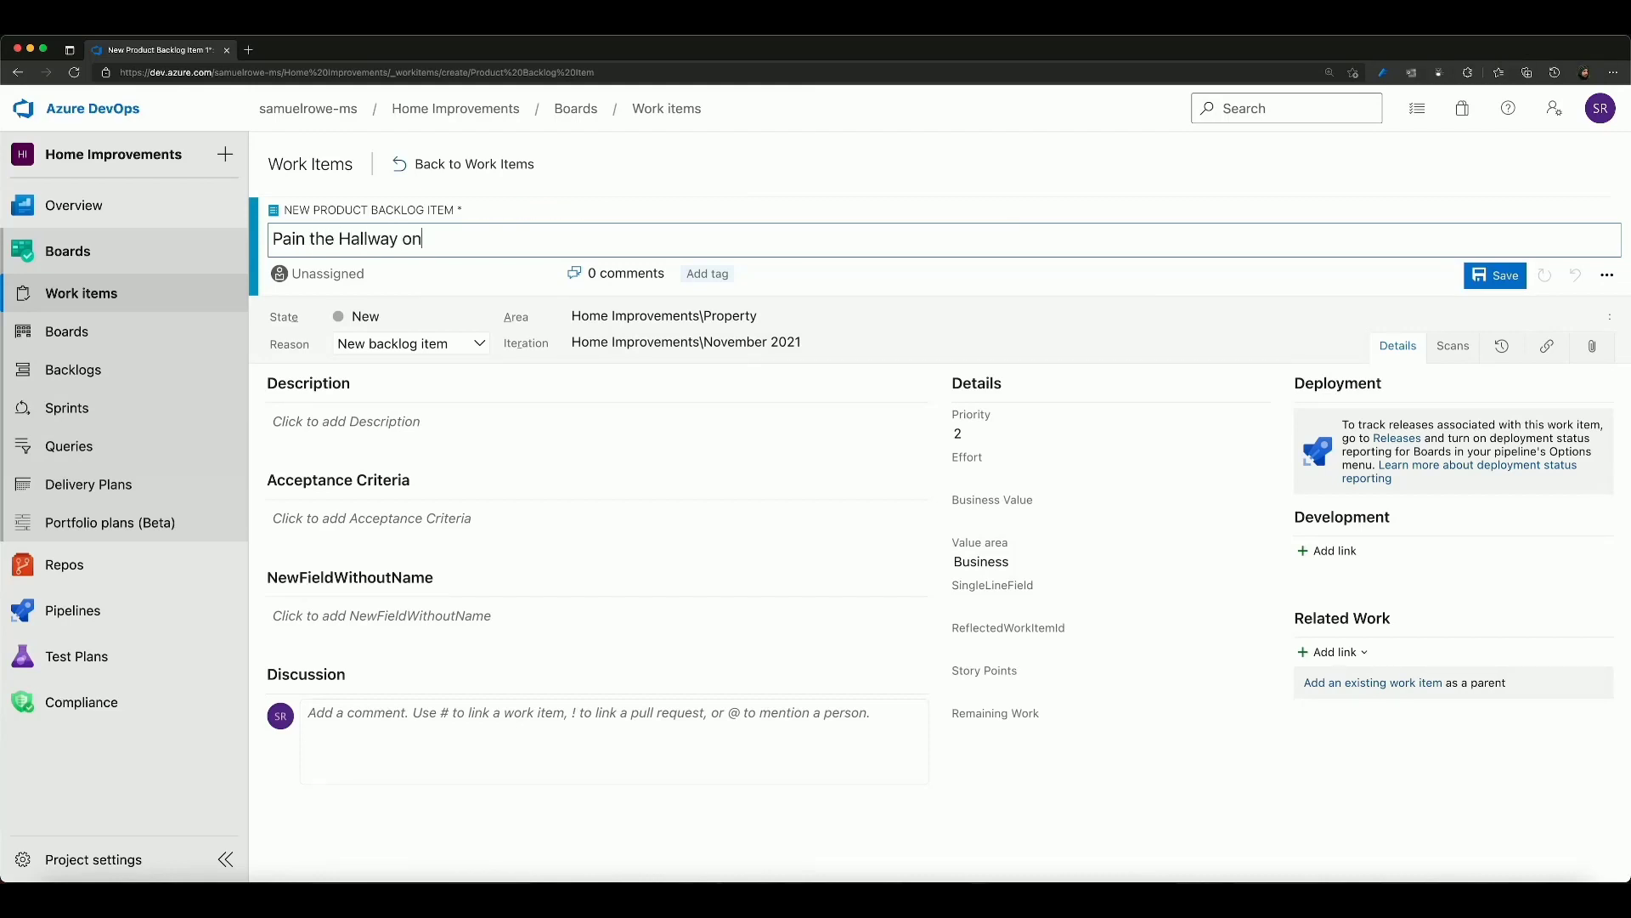
type("the top floor")
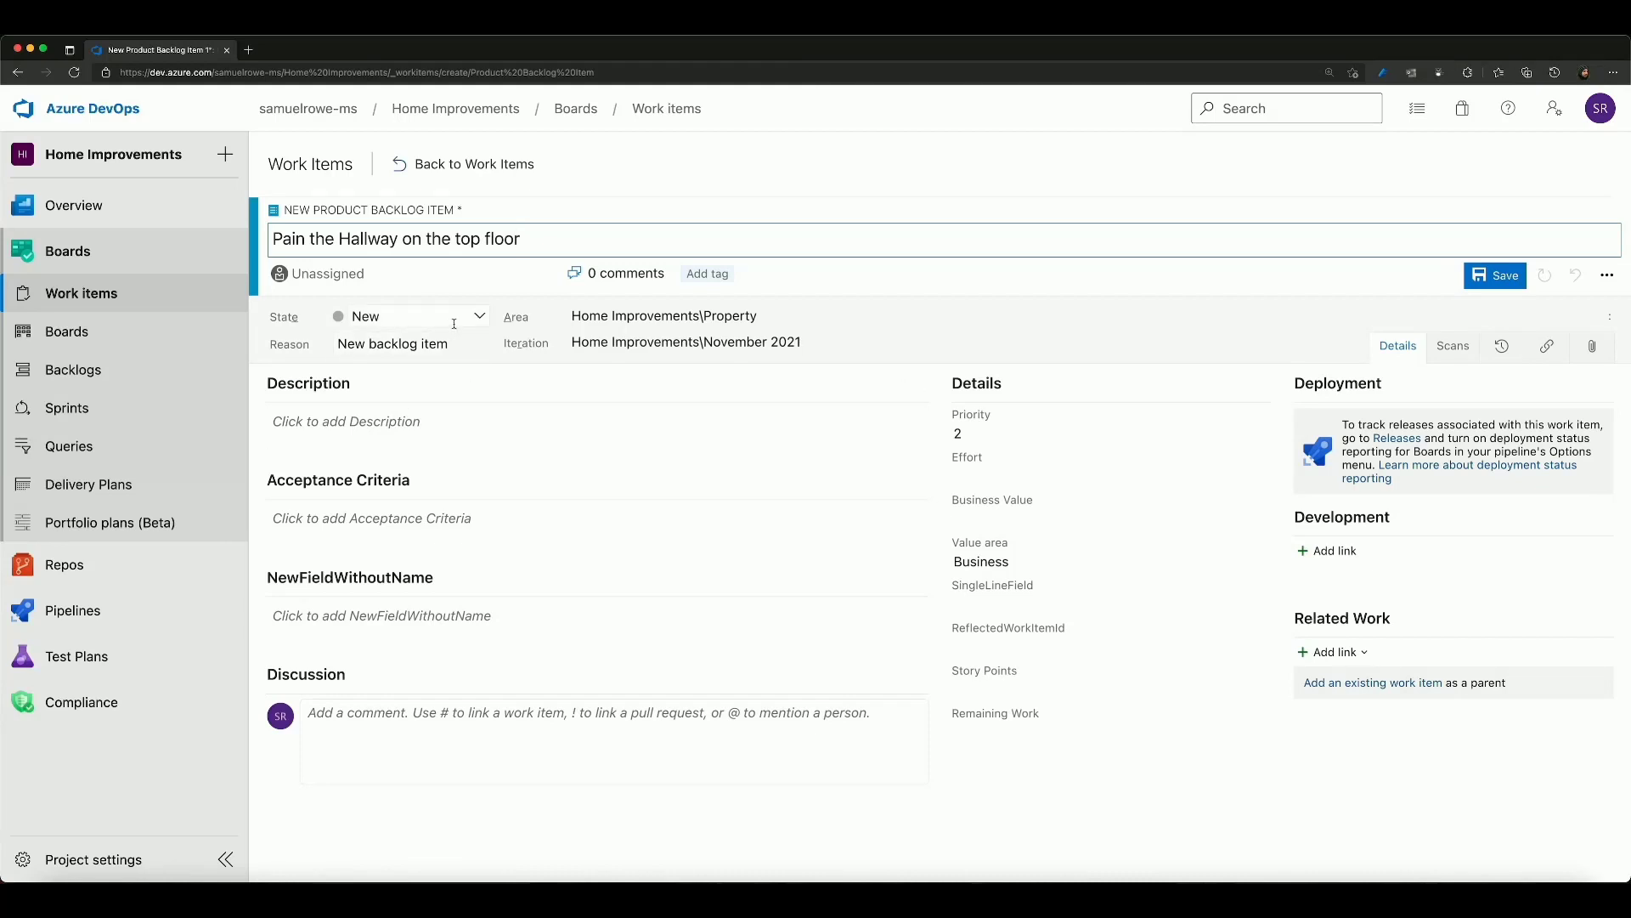
double_click(501, 238)
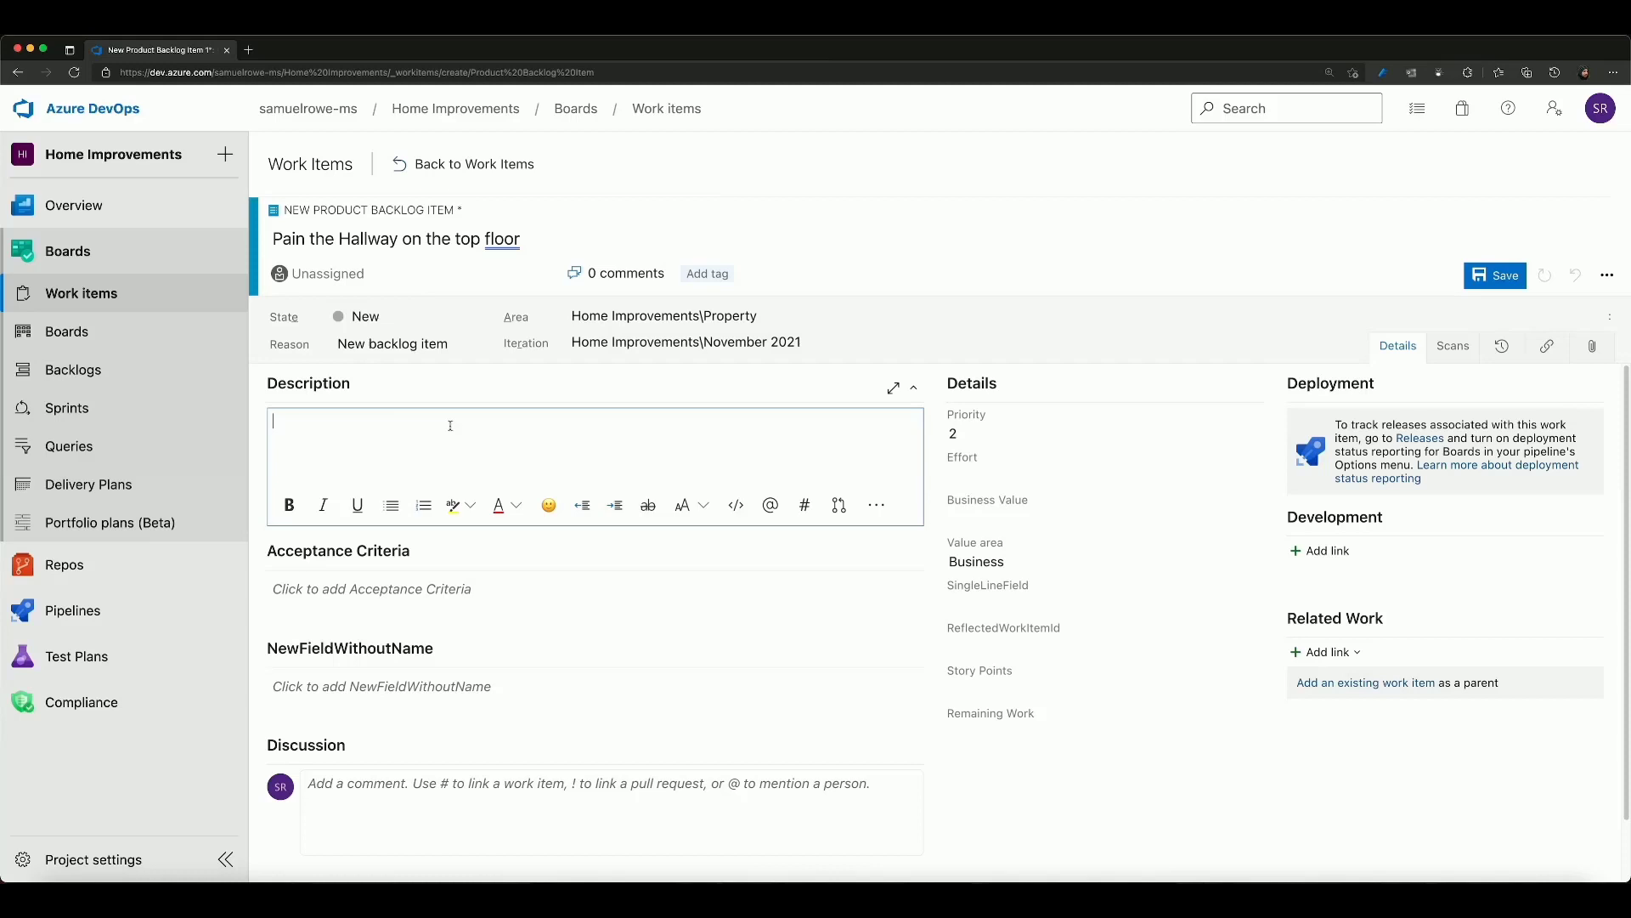
Enter description 'The top floor need painting' and acceptance criteria 'The top floor walls are painted'
type("The top floor")
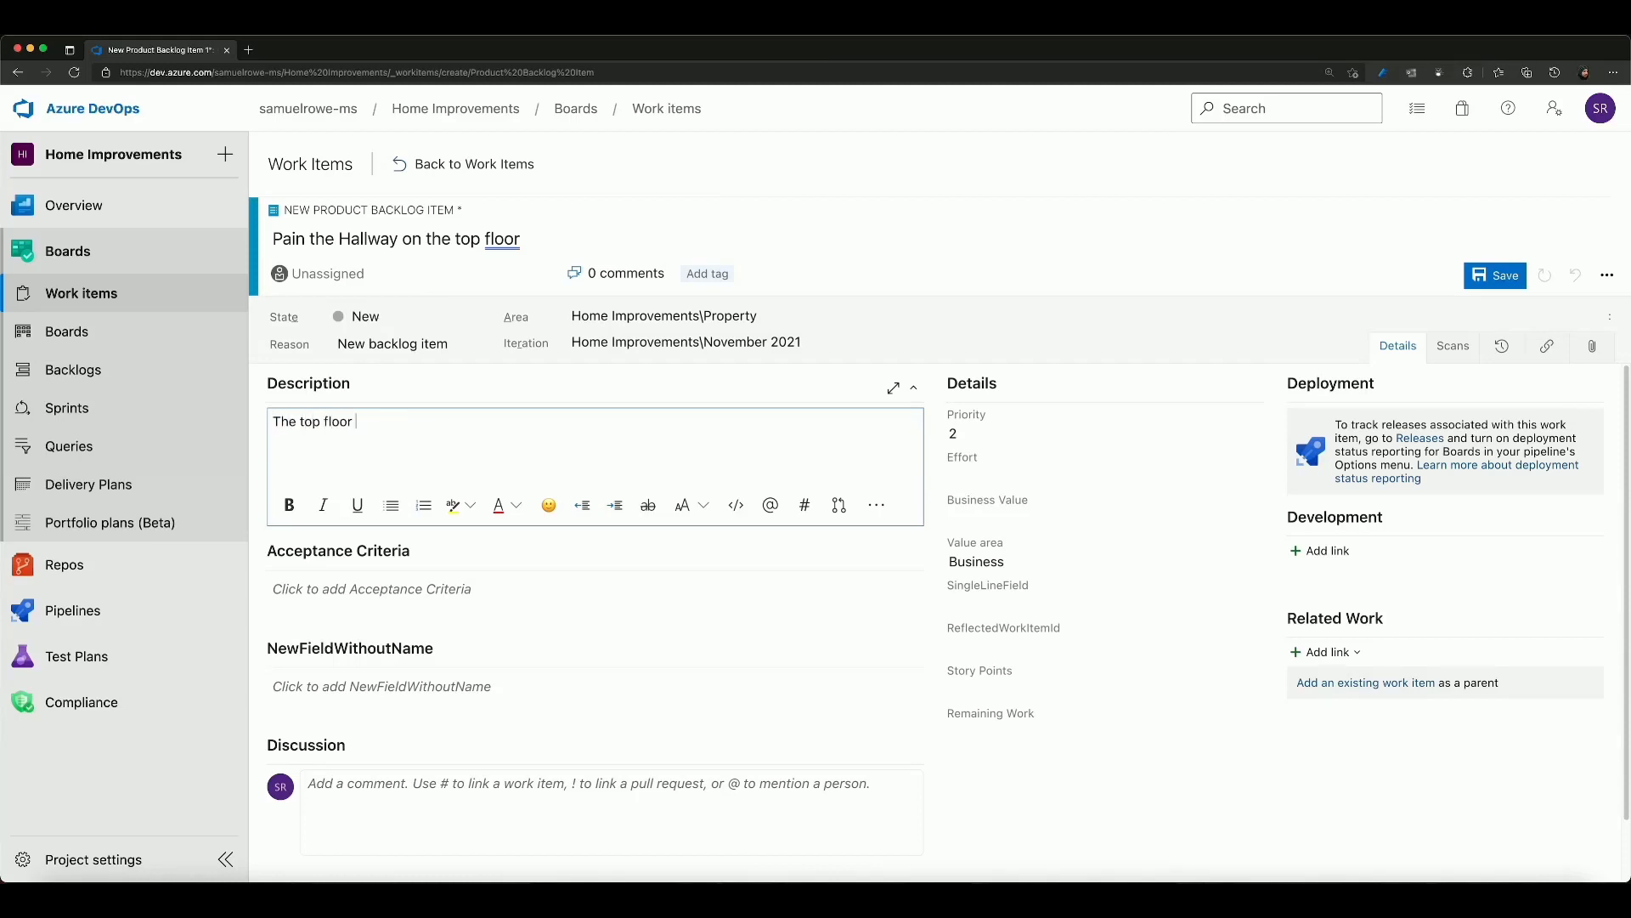
type("need painting")
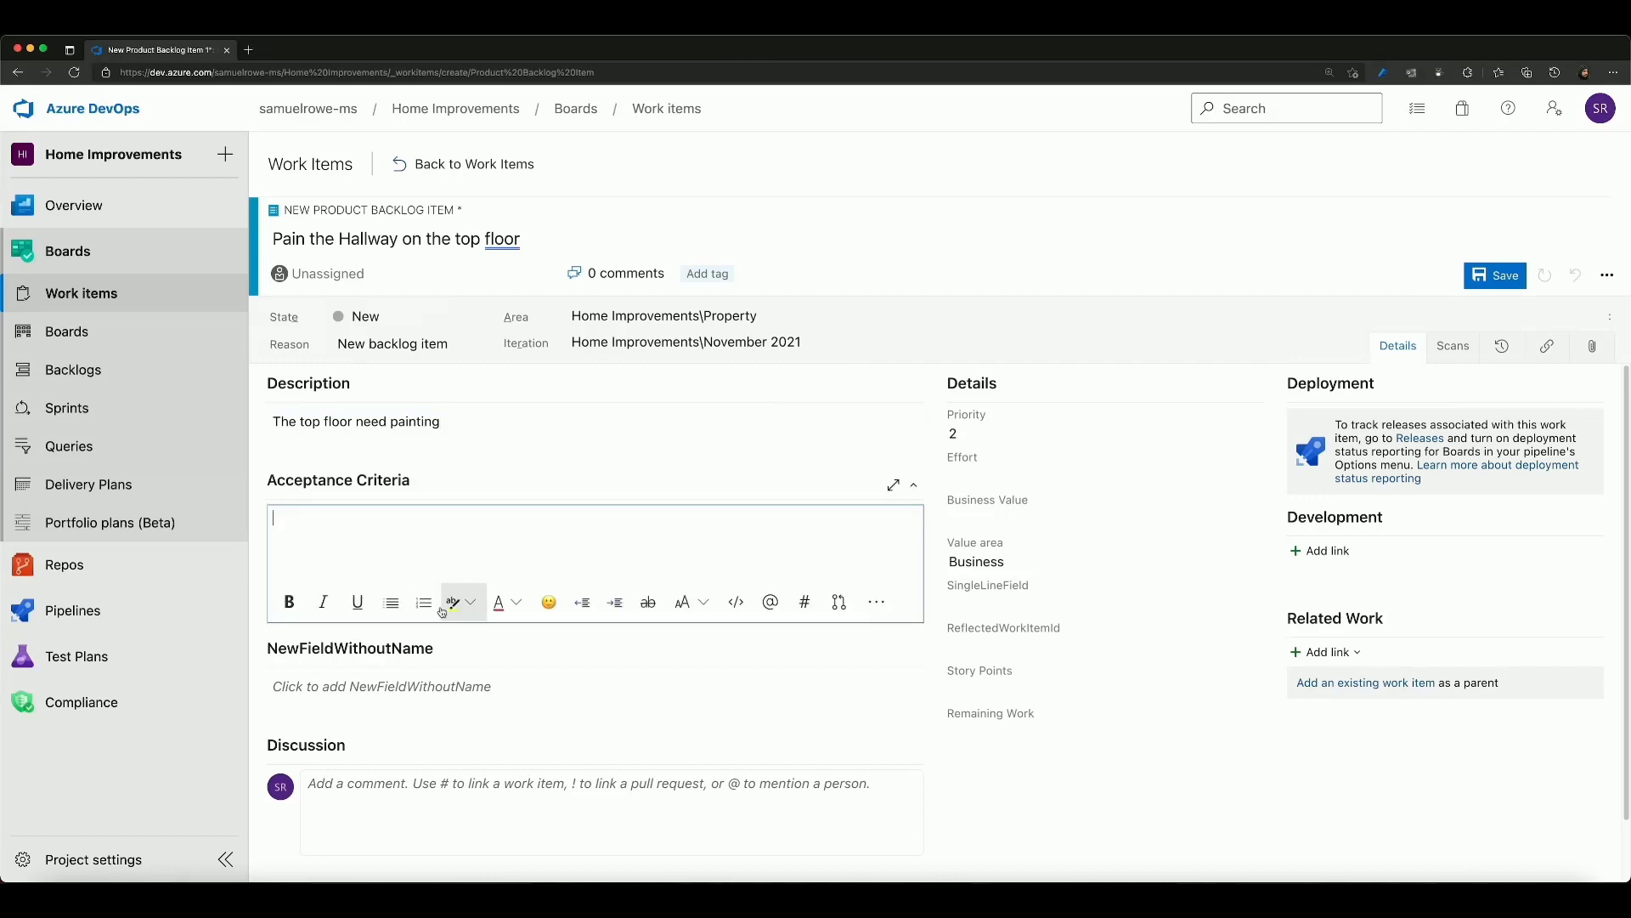
type("The top floor")
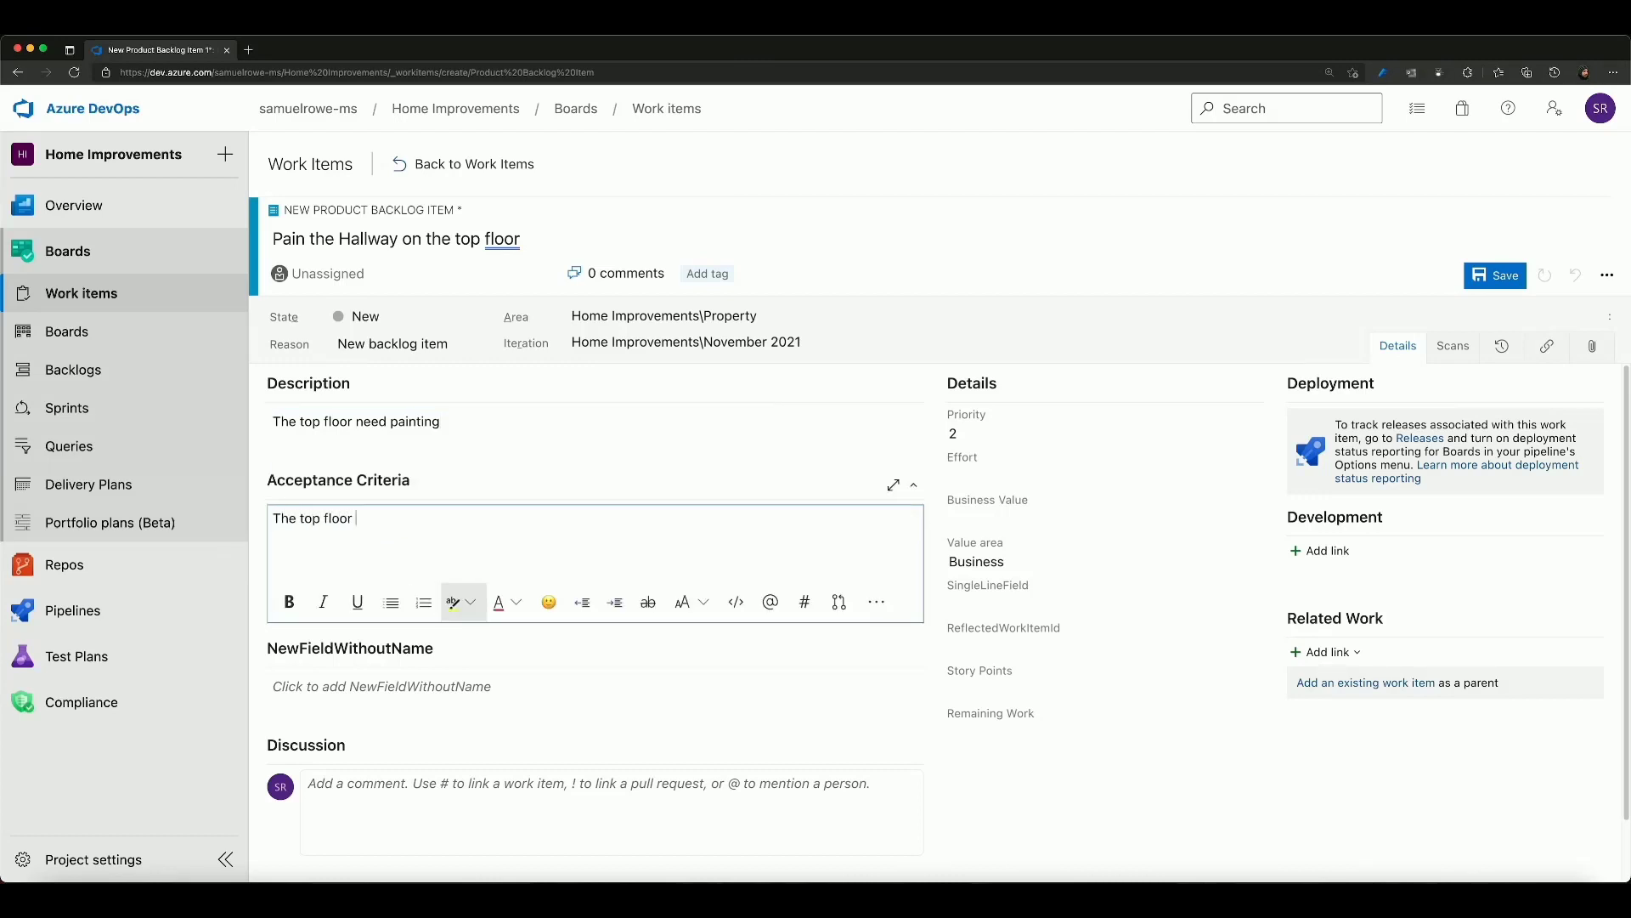
type("is painted")
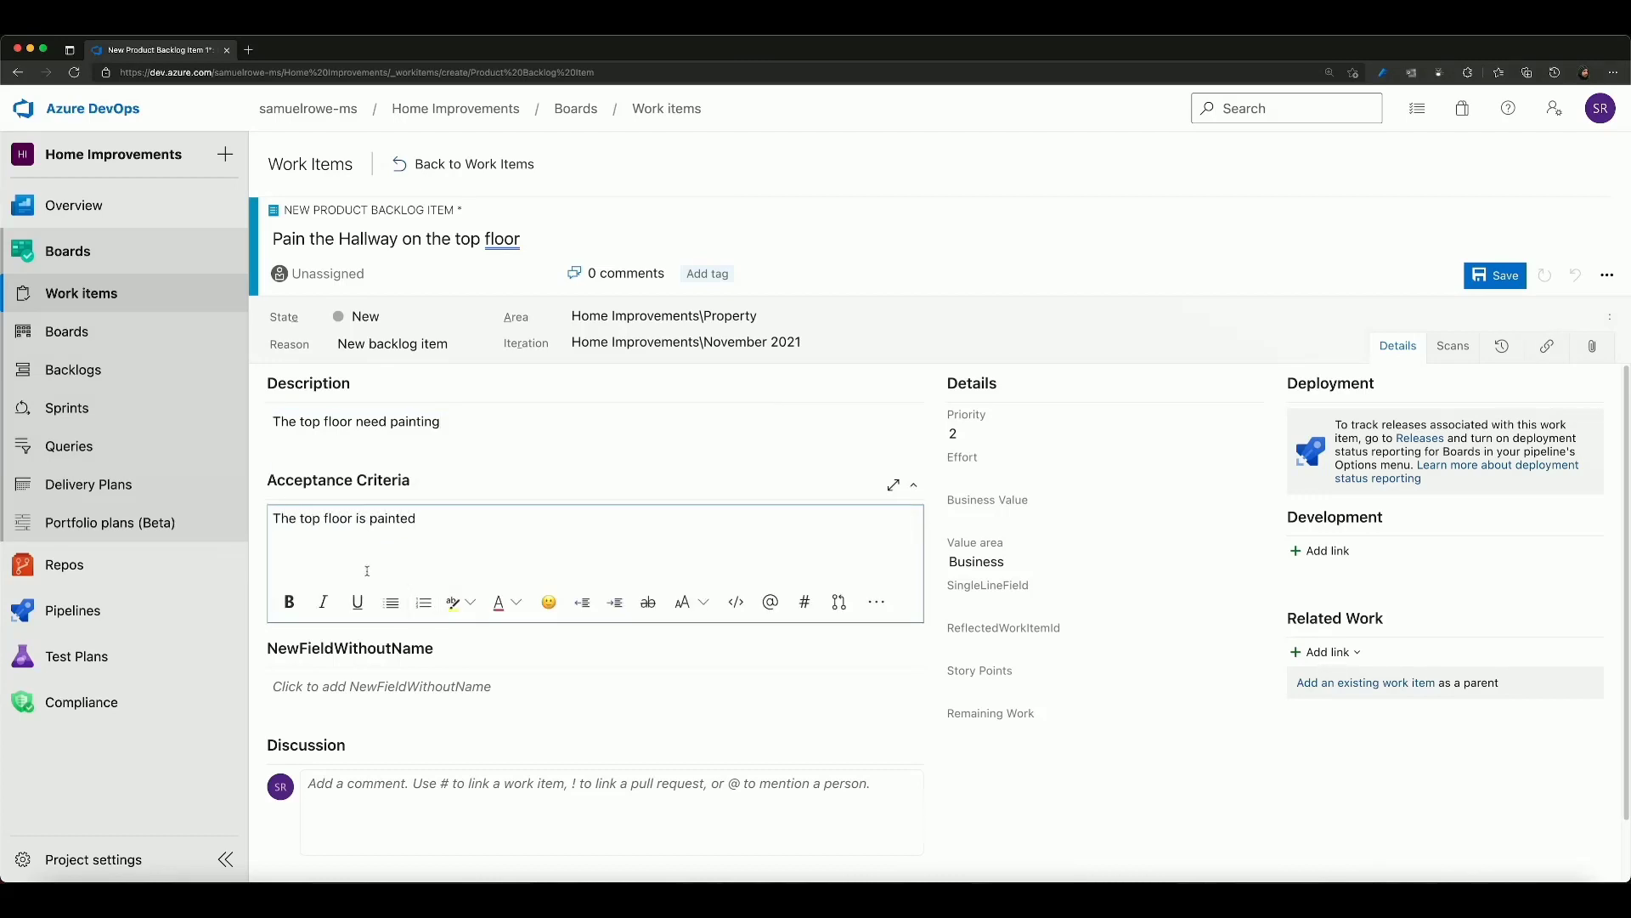
type("walls a")
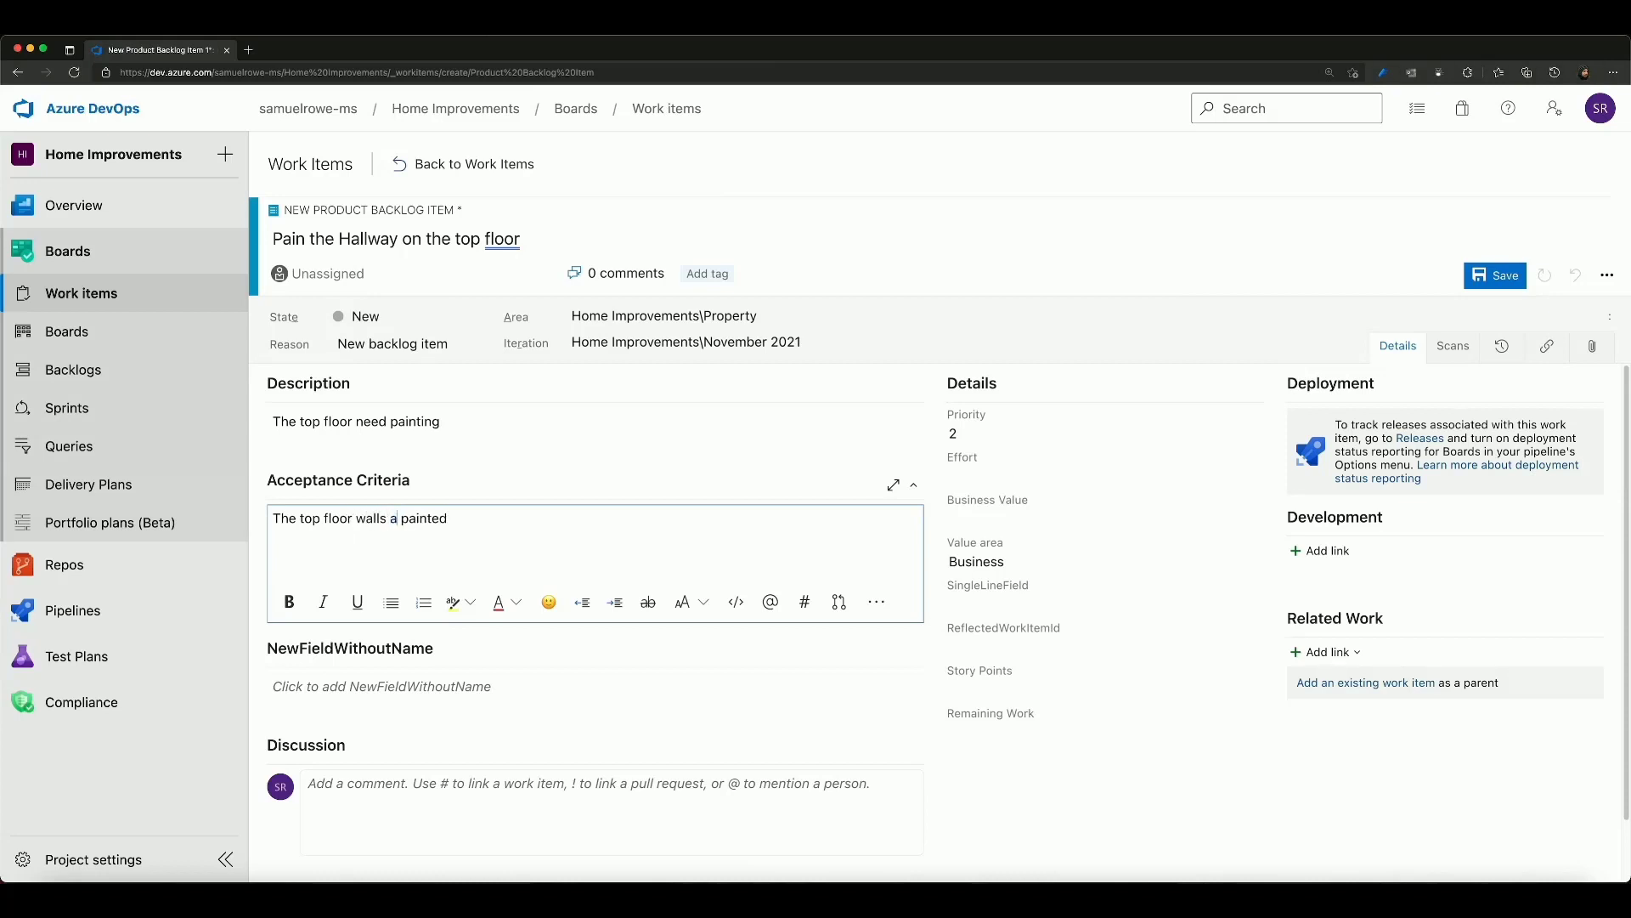
type("re")
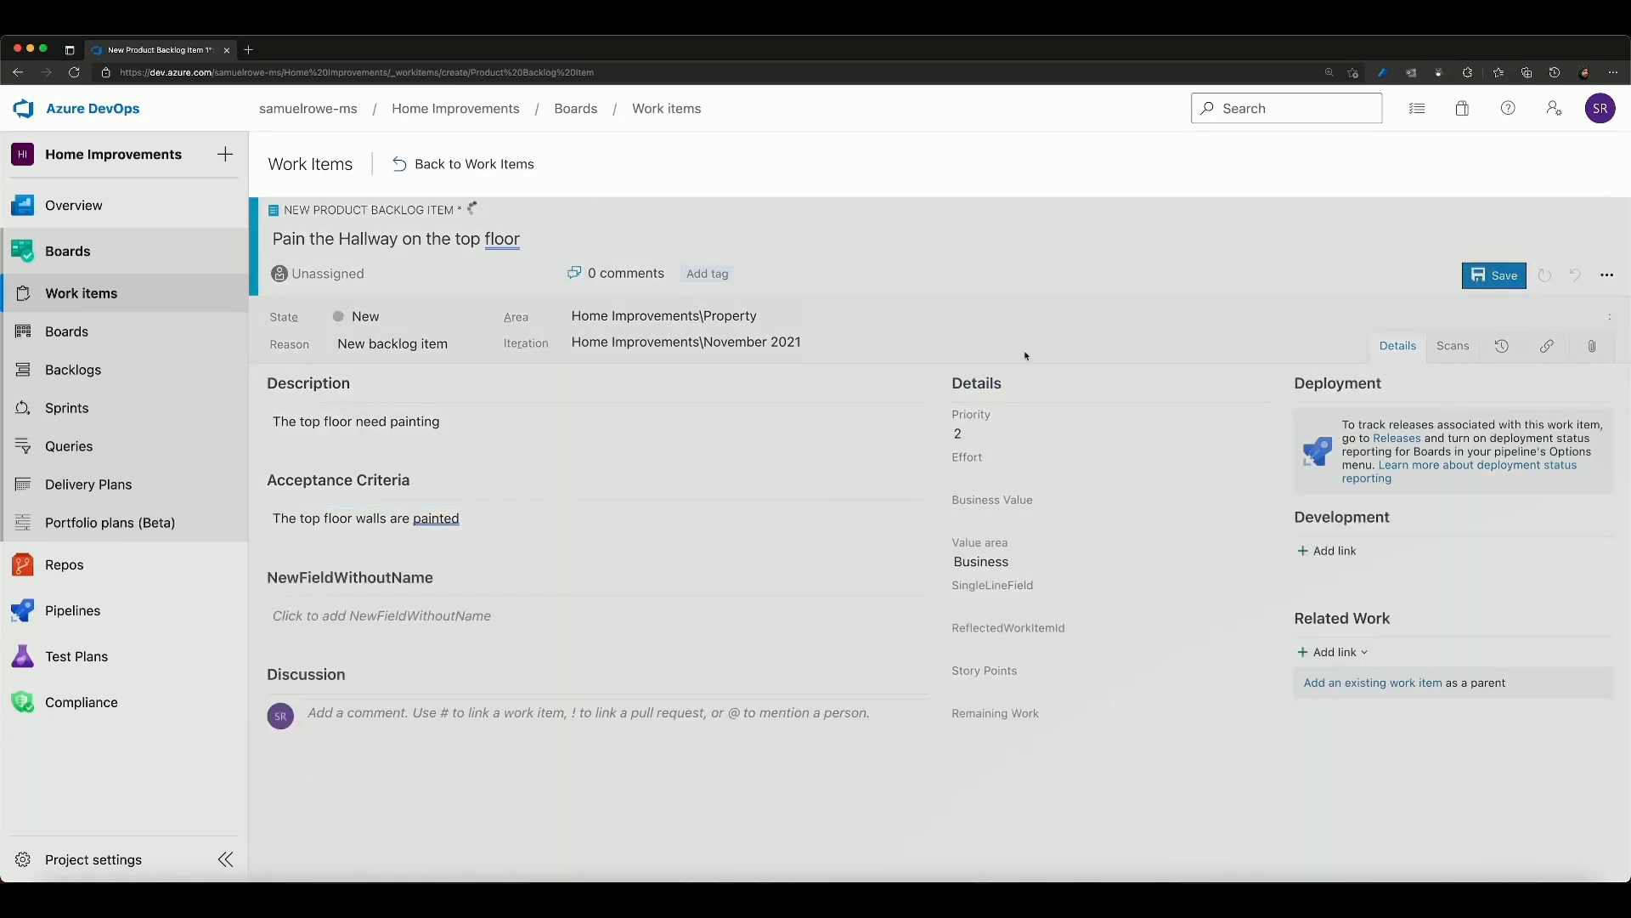
left_click(1494, 275)
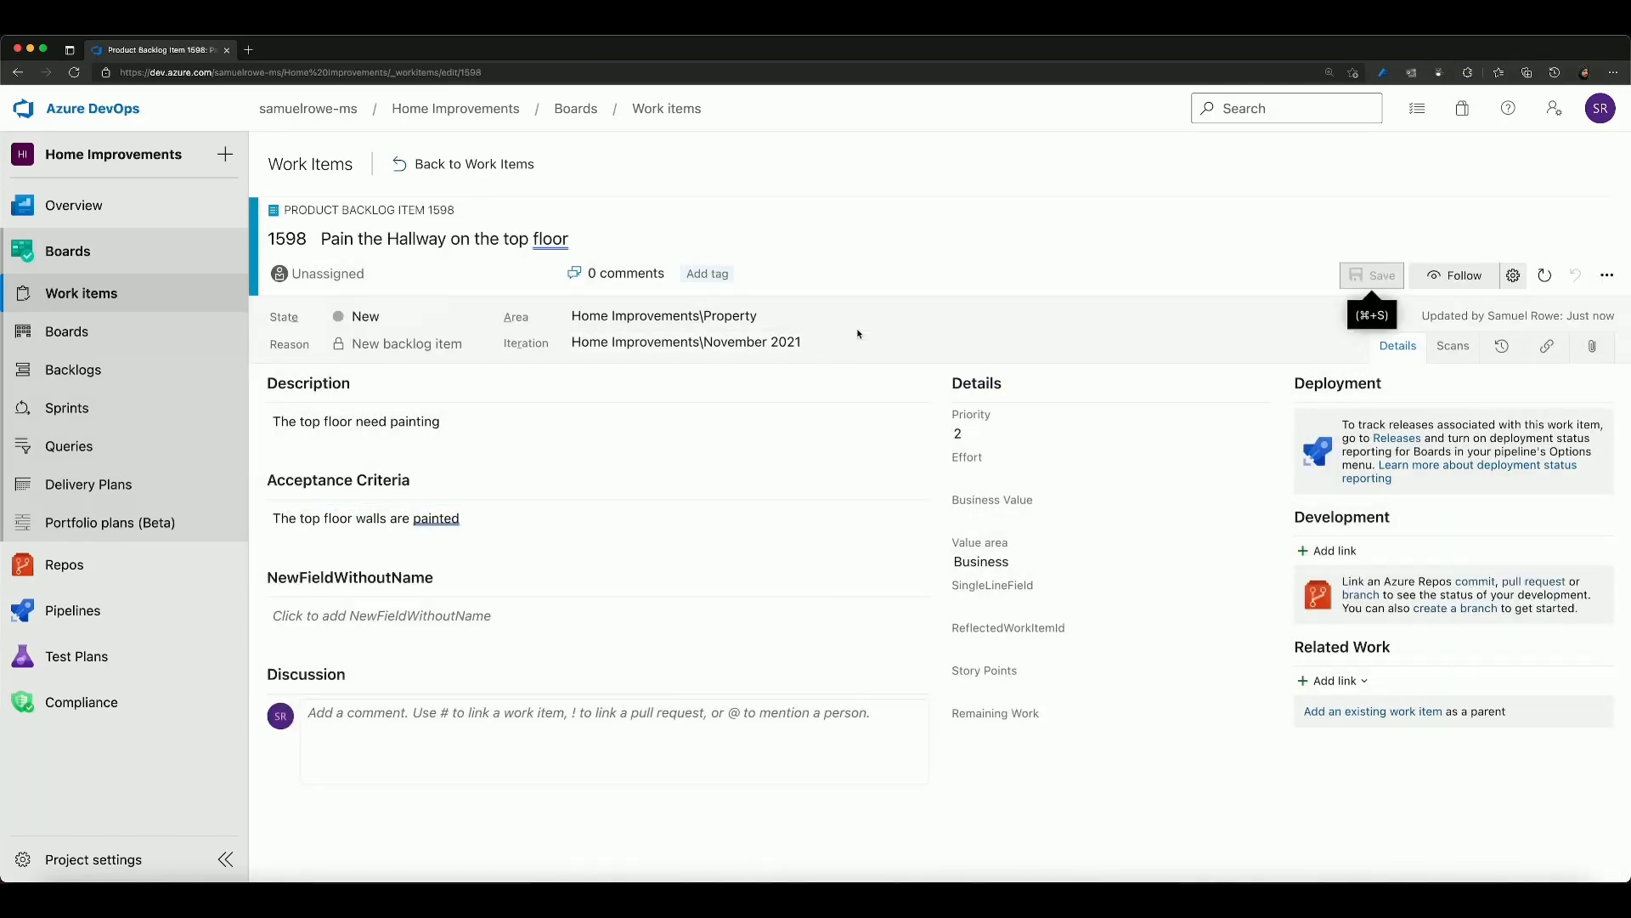
left_click(406, 272)
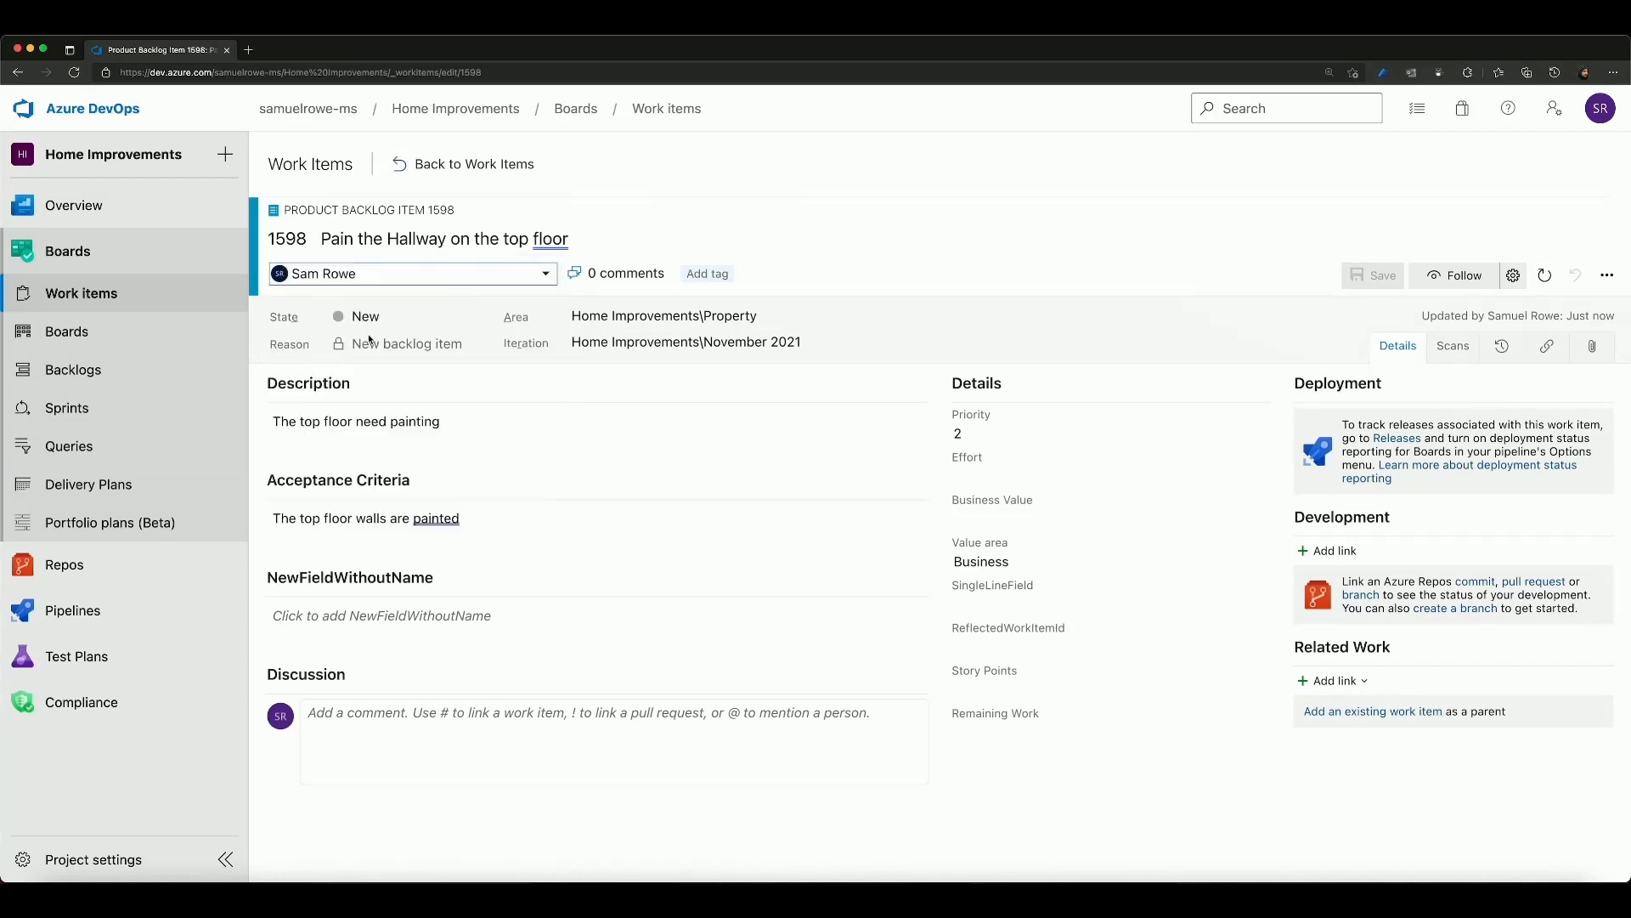
left_click(662, 316)
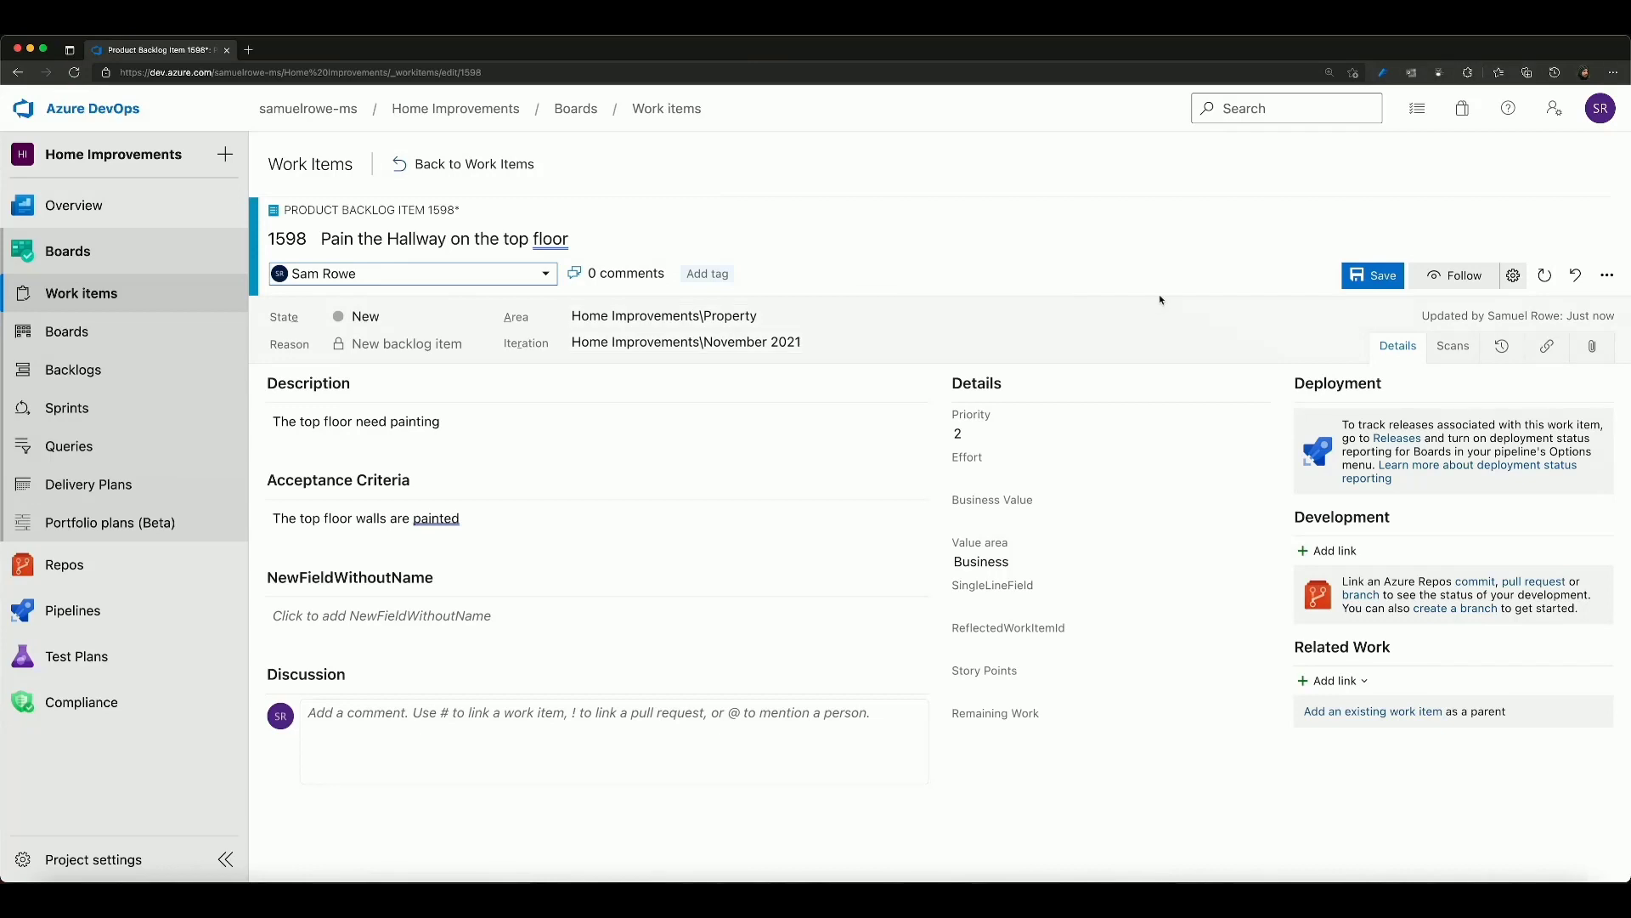
left_click(1373, 275)
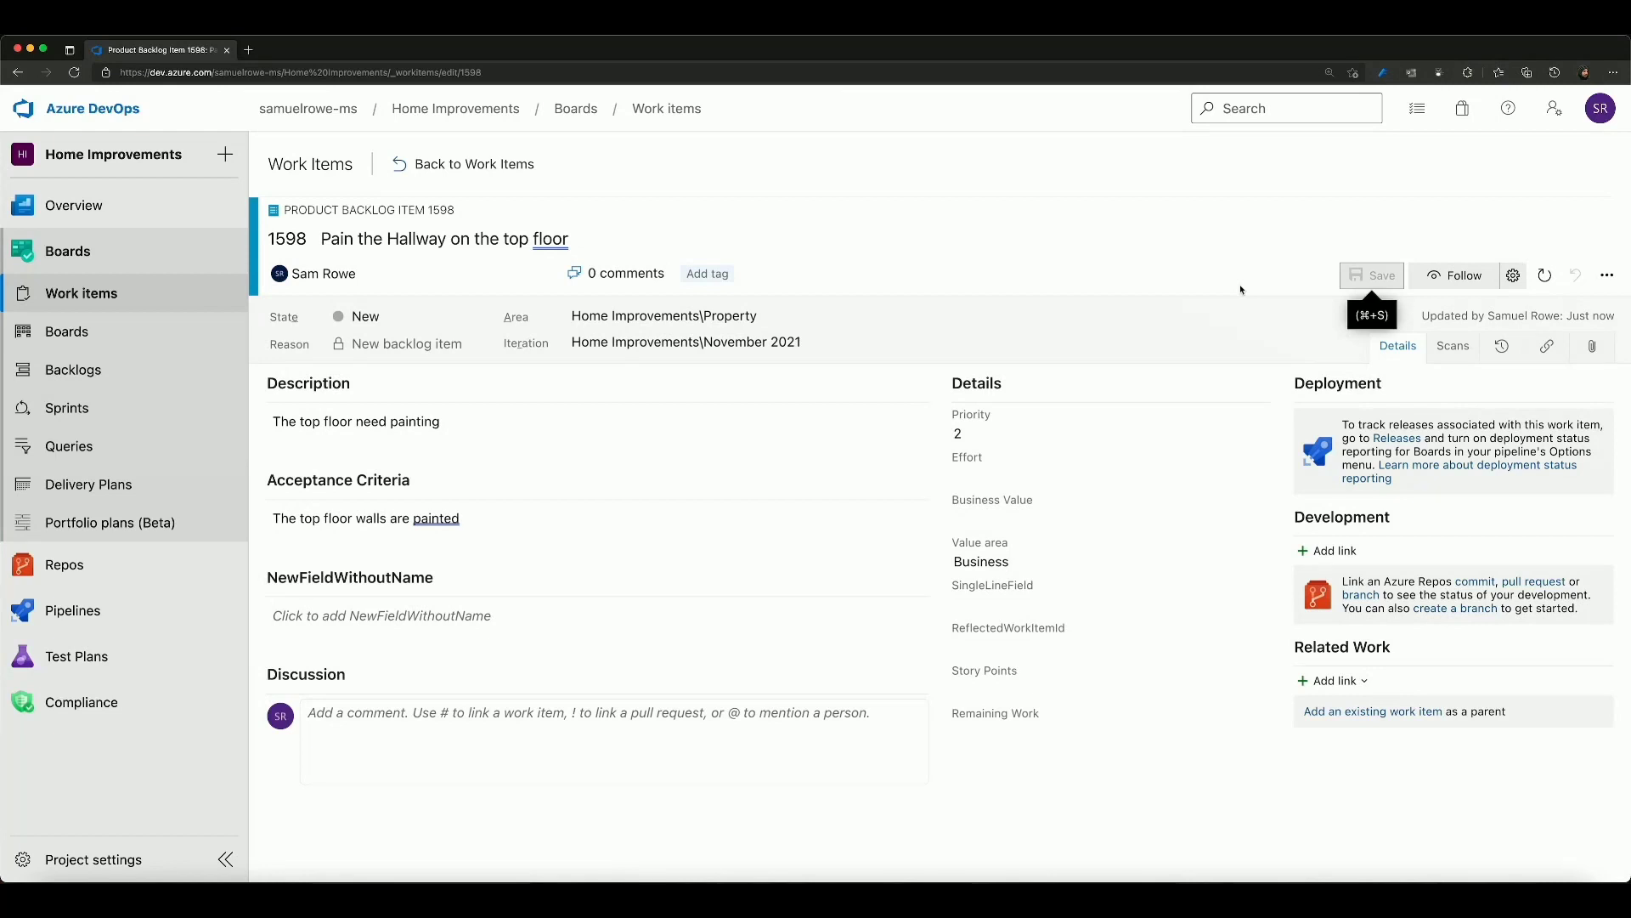
left_click(1330, 679)
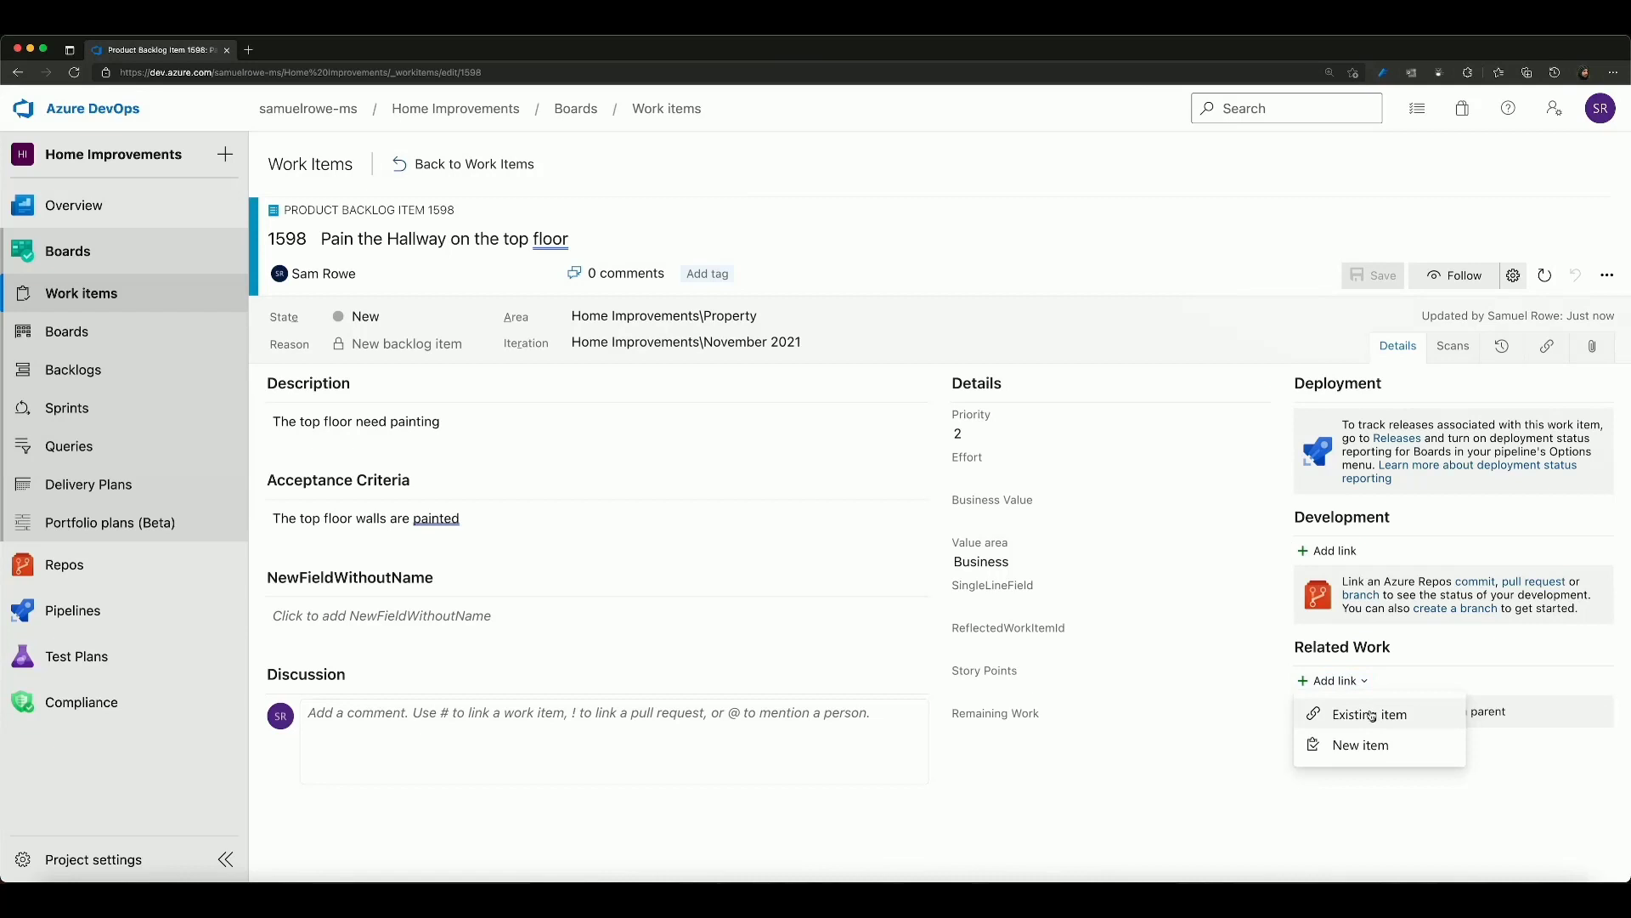
Add a link to an existing item, keeping Related as the link type
left_click(1370, 714)
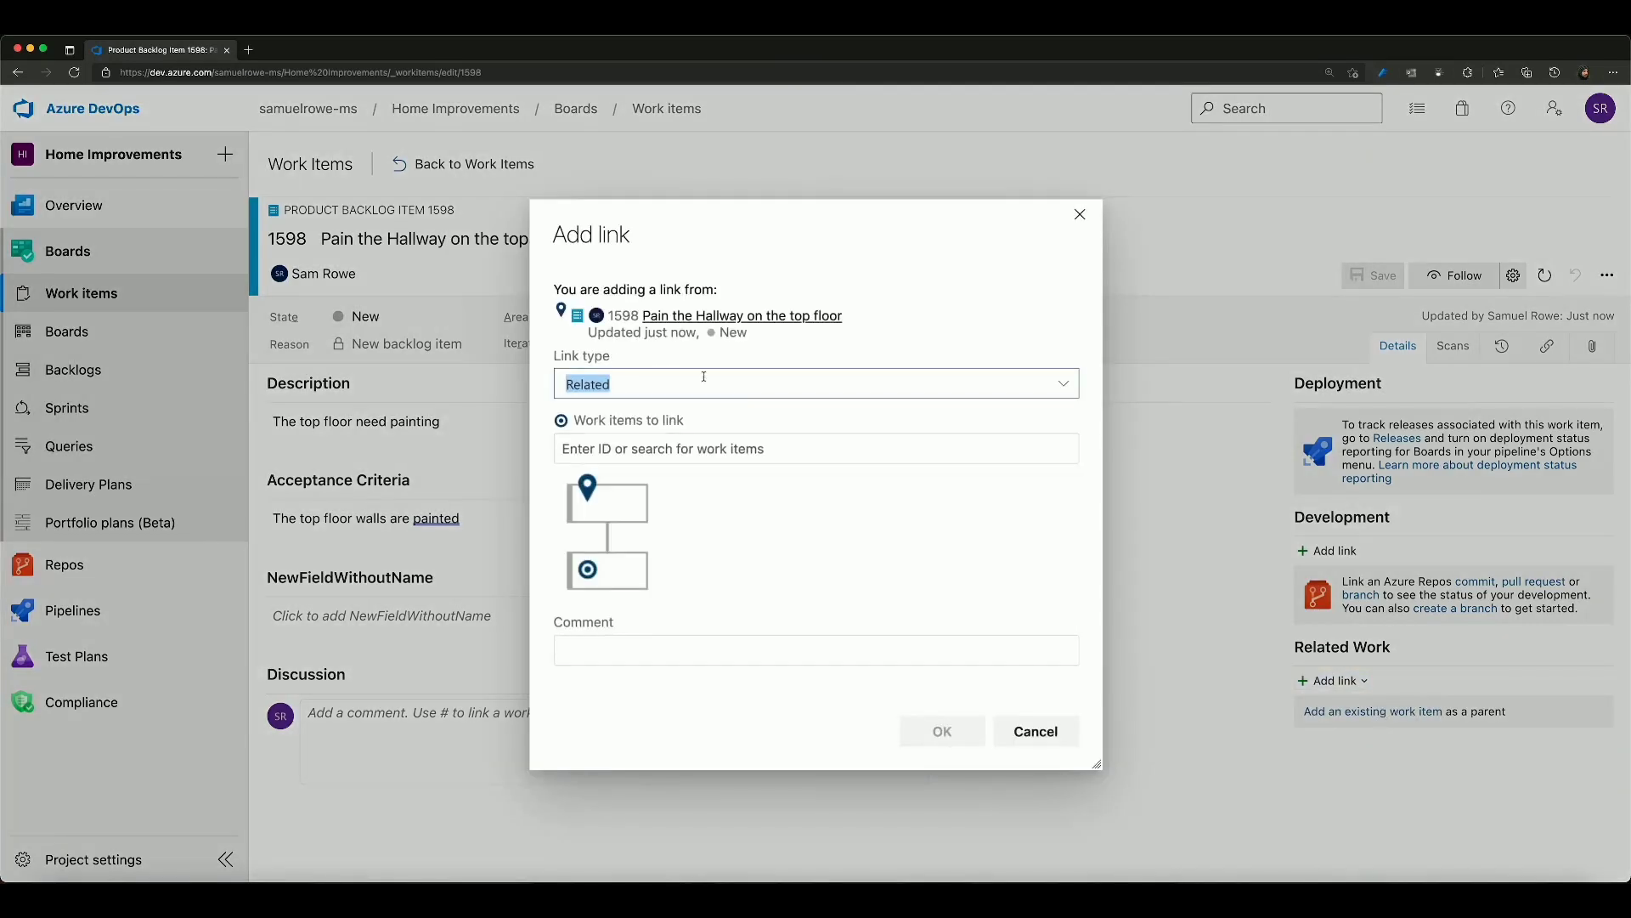
left_click(1062, 382)
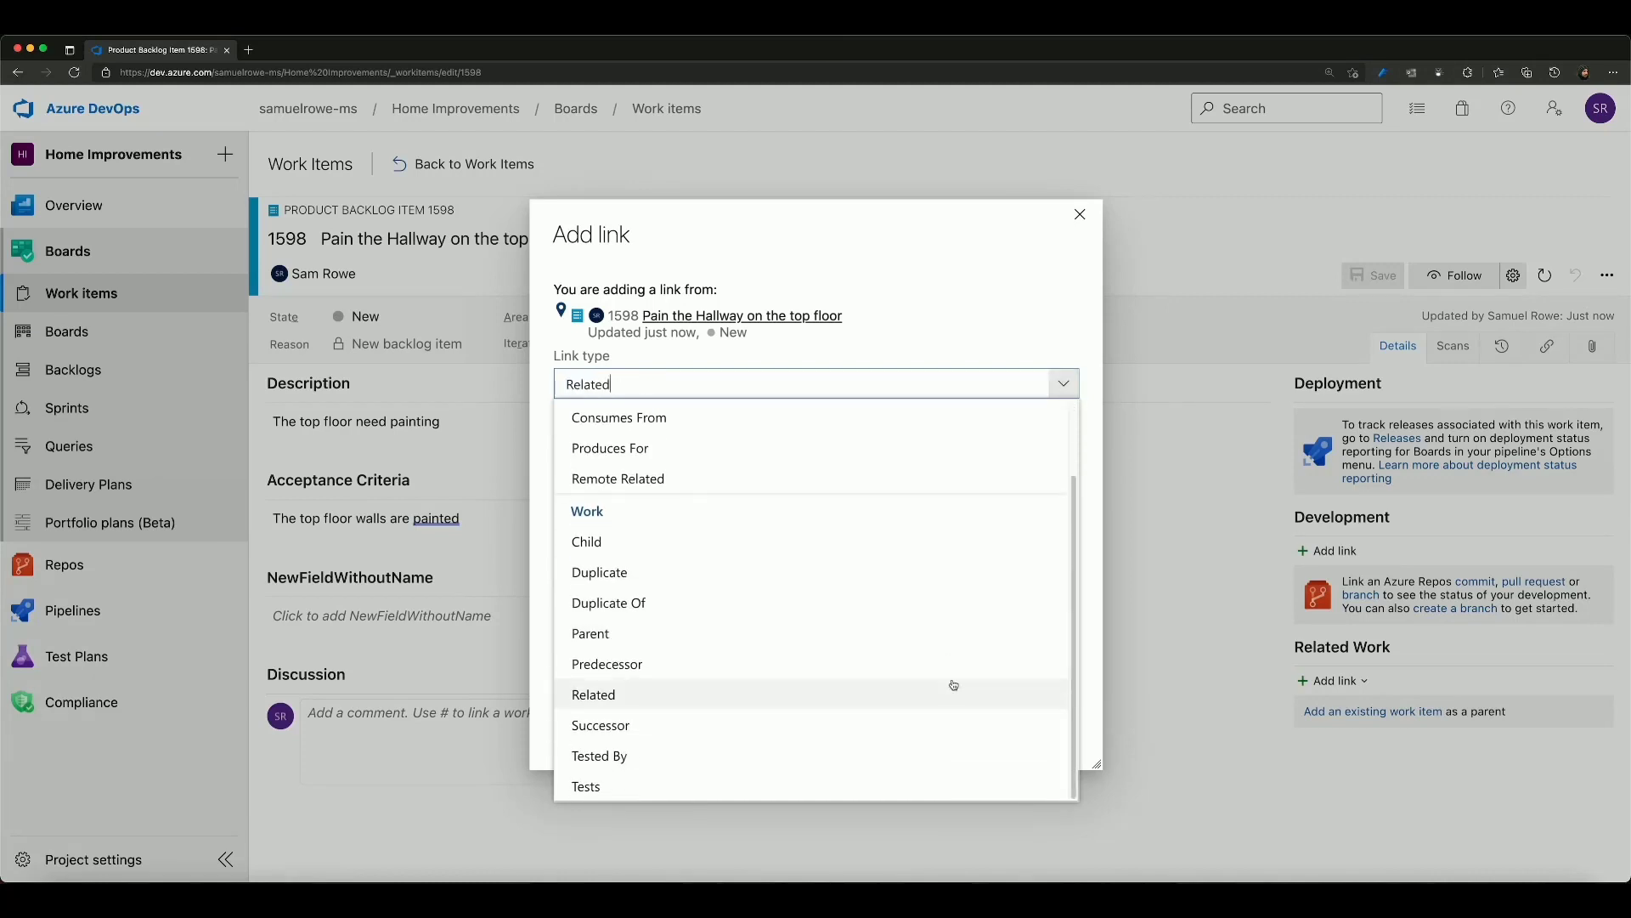
mouse_move(821, 695)
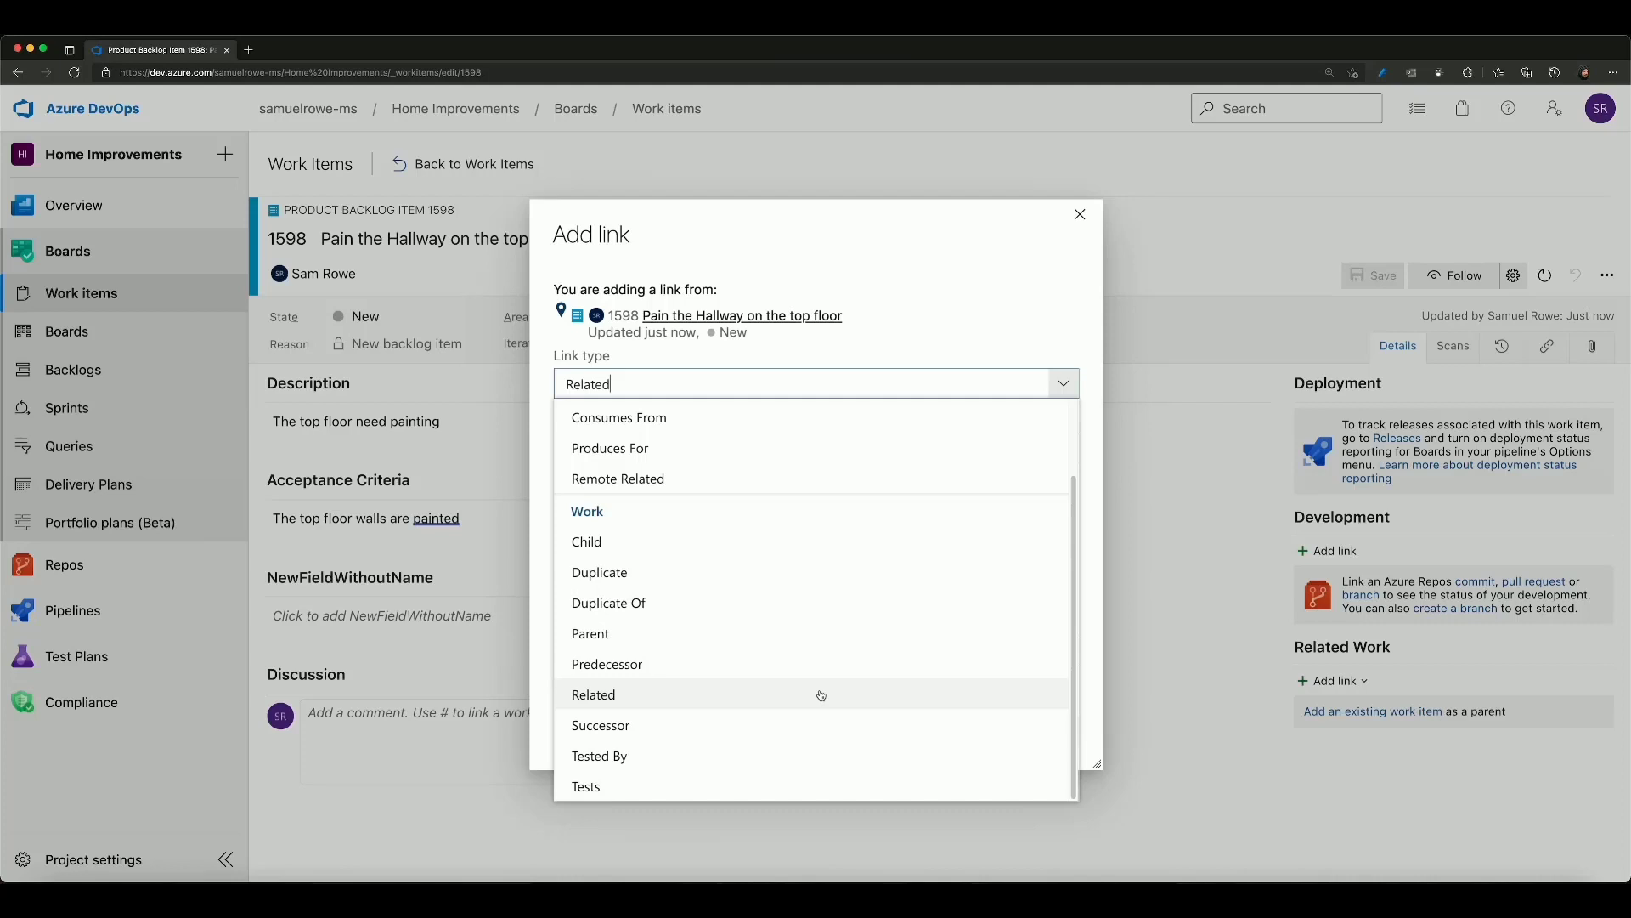
left_click(593, 693)
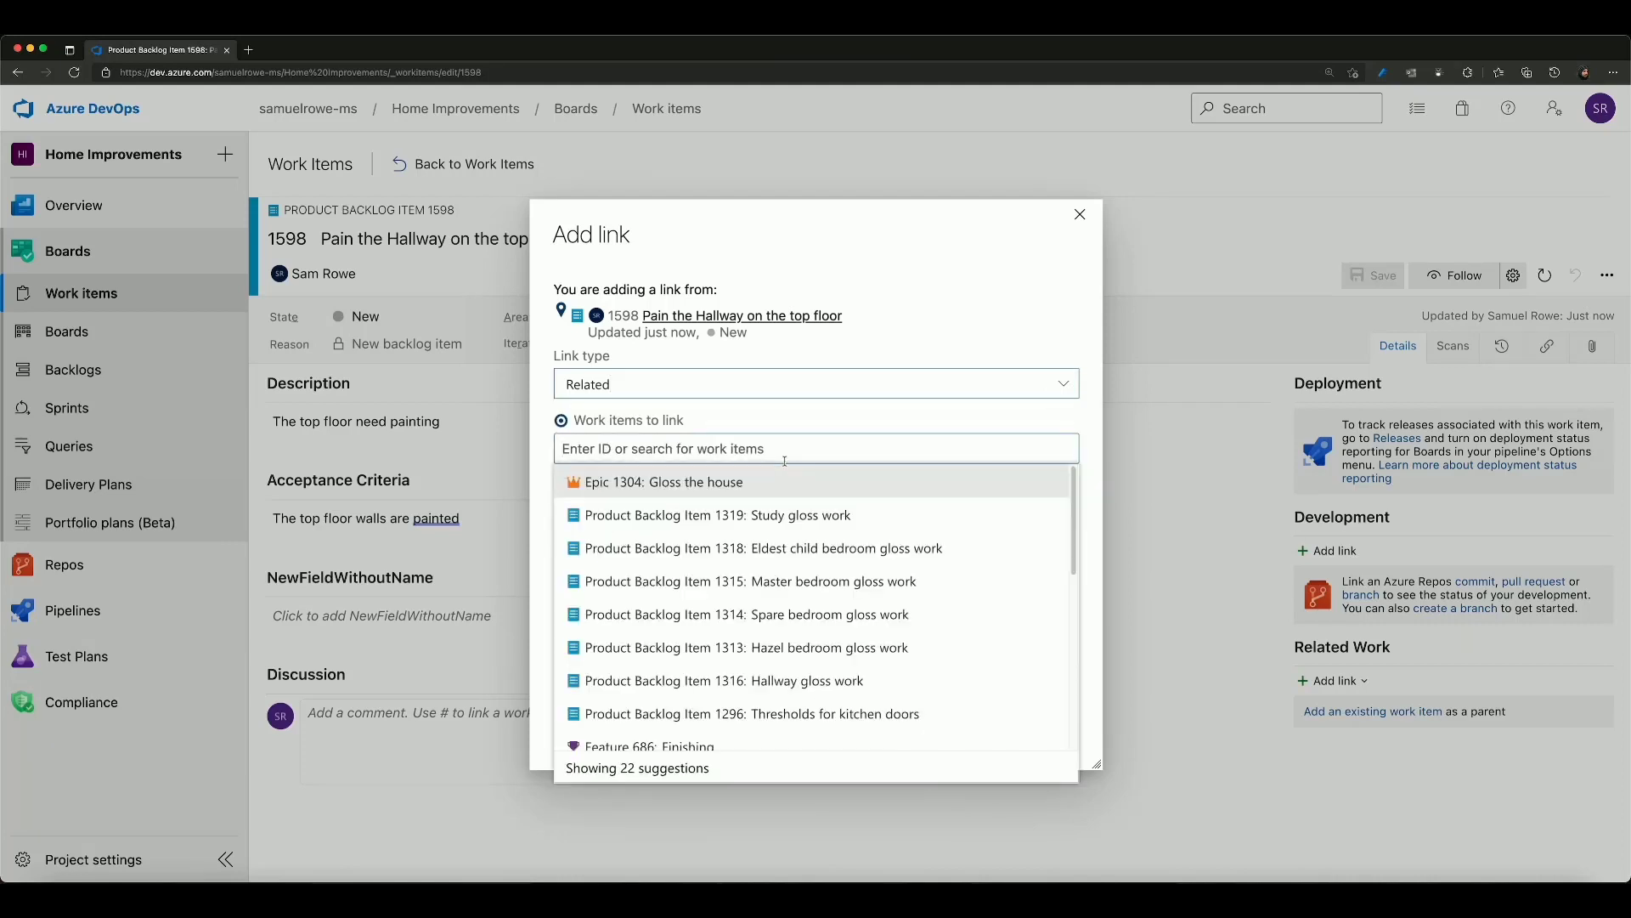
Search 'Gloss' and select item 1317 'Hallway gloss work' as the linked item
type("Gloss")
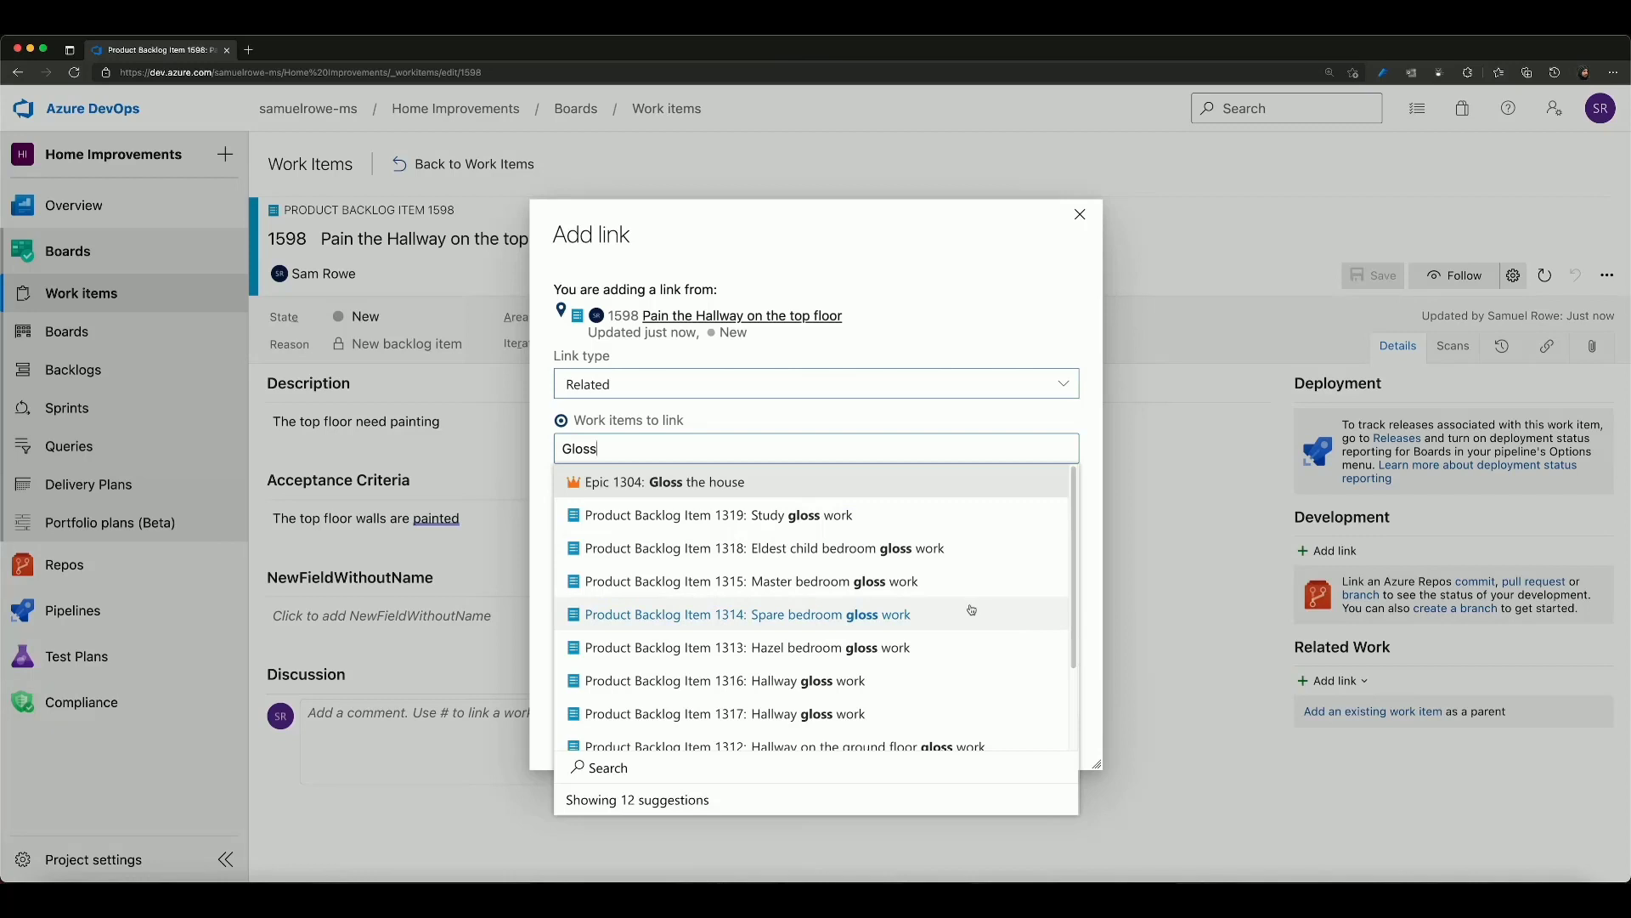
scroll("down", 3)
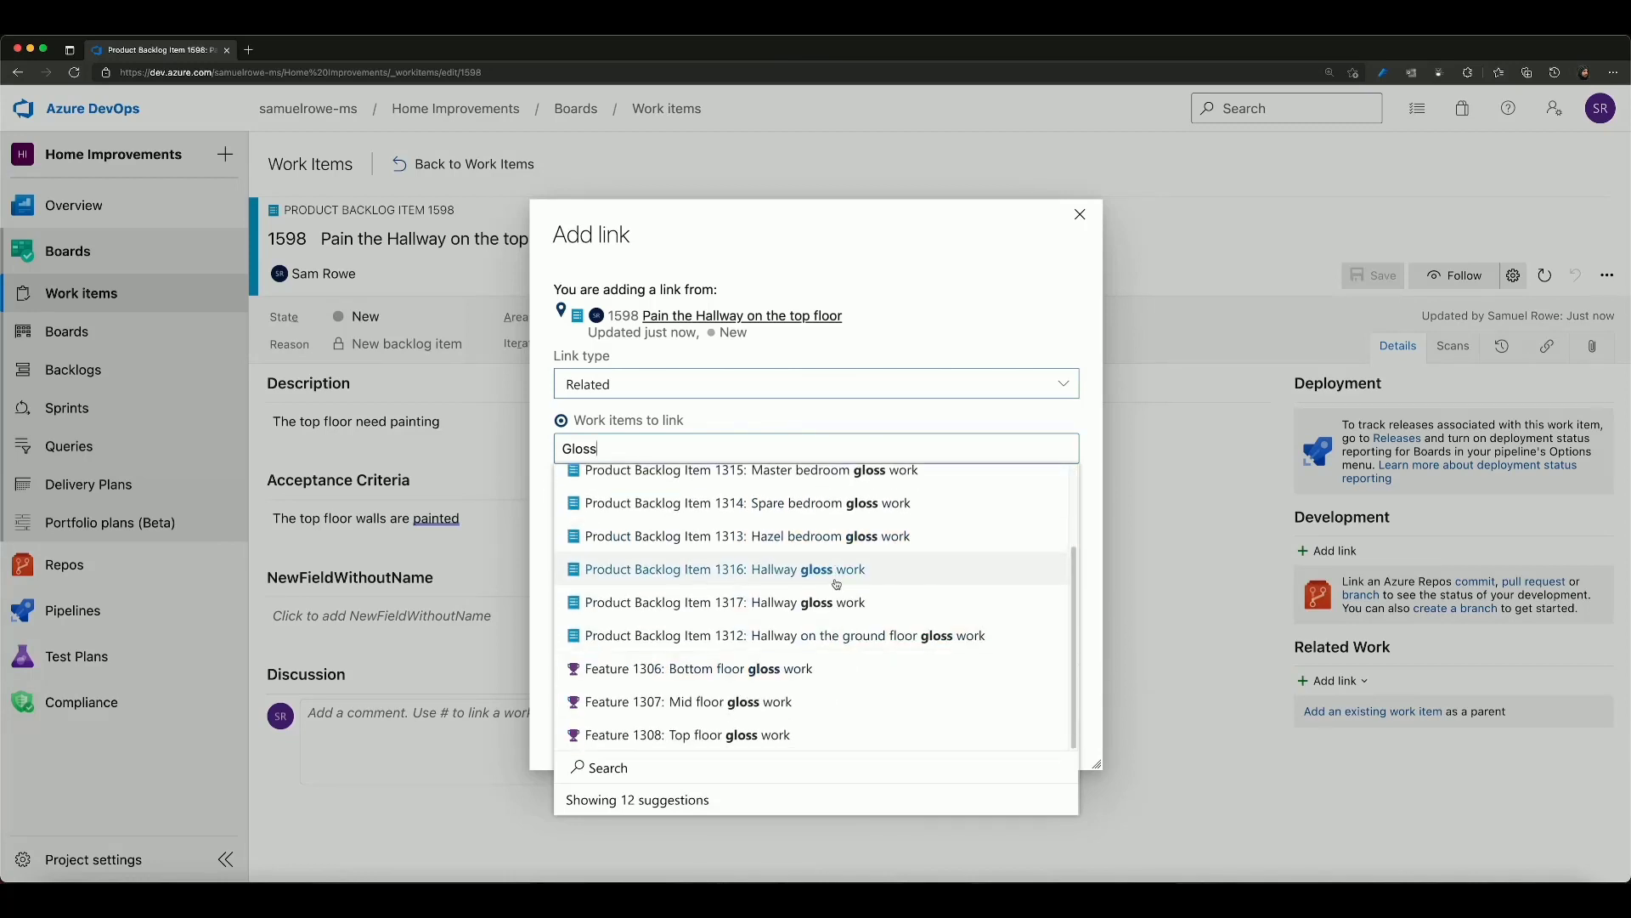
left_click(717, 602)
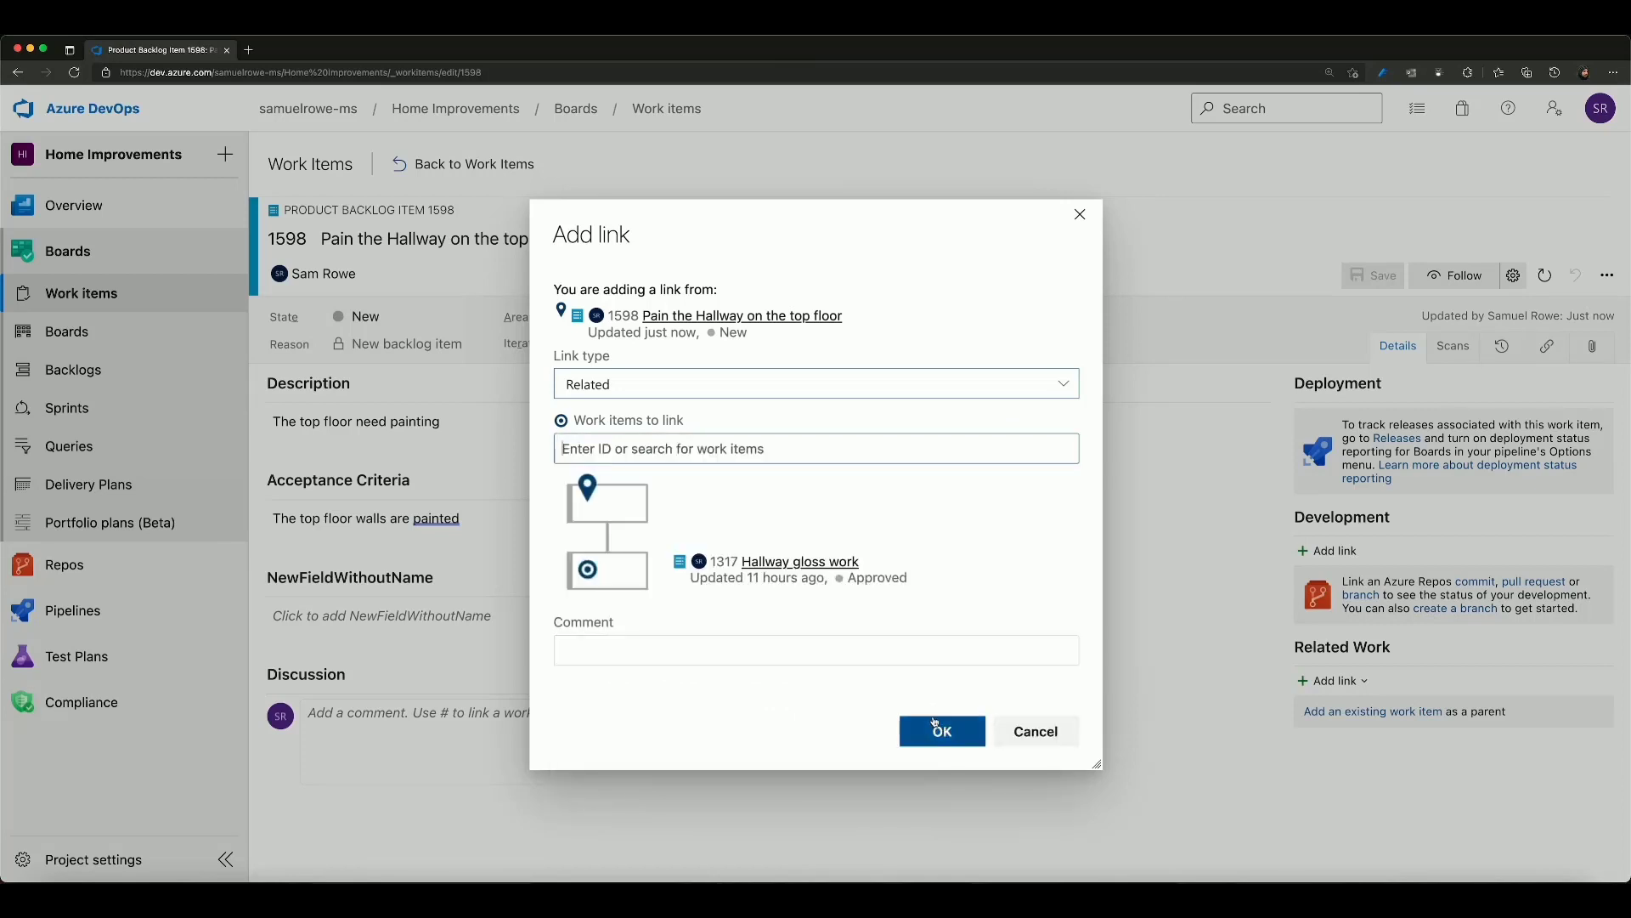
Confirm the Related link to 'Hallway gloss work' and save item 1598
left_click(940, 731)
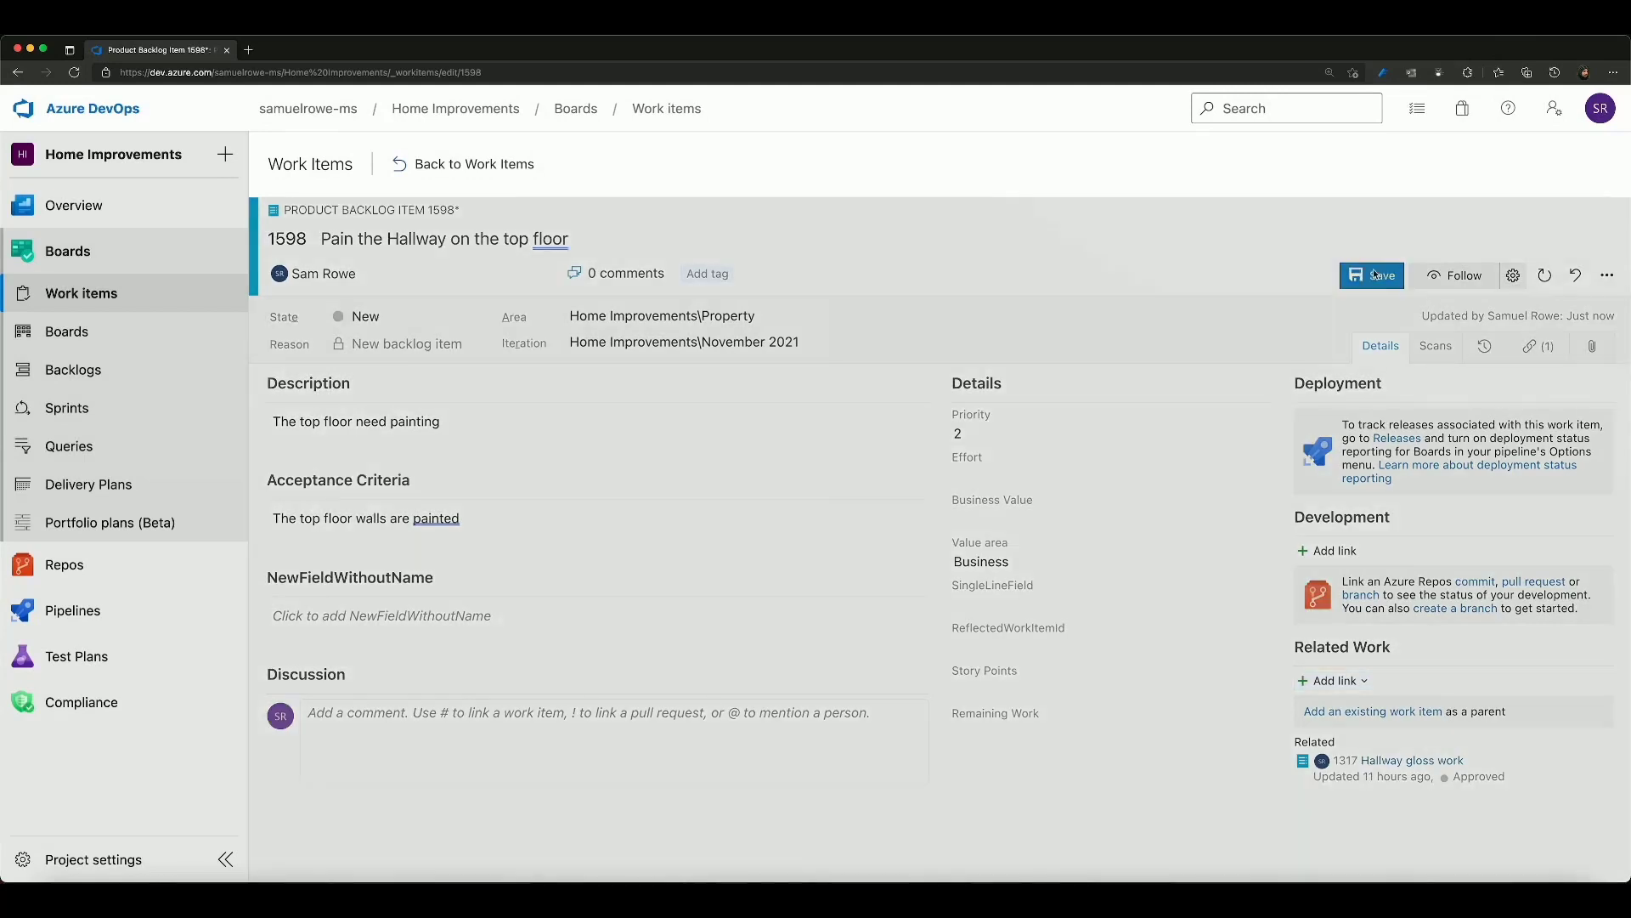
left_click(1371, 275)
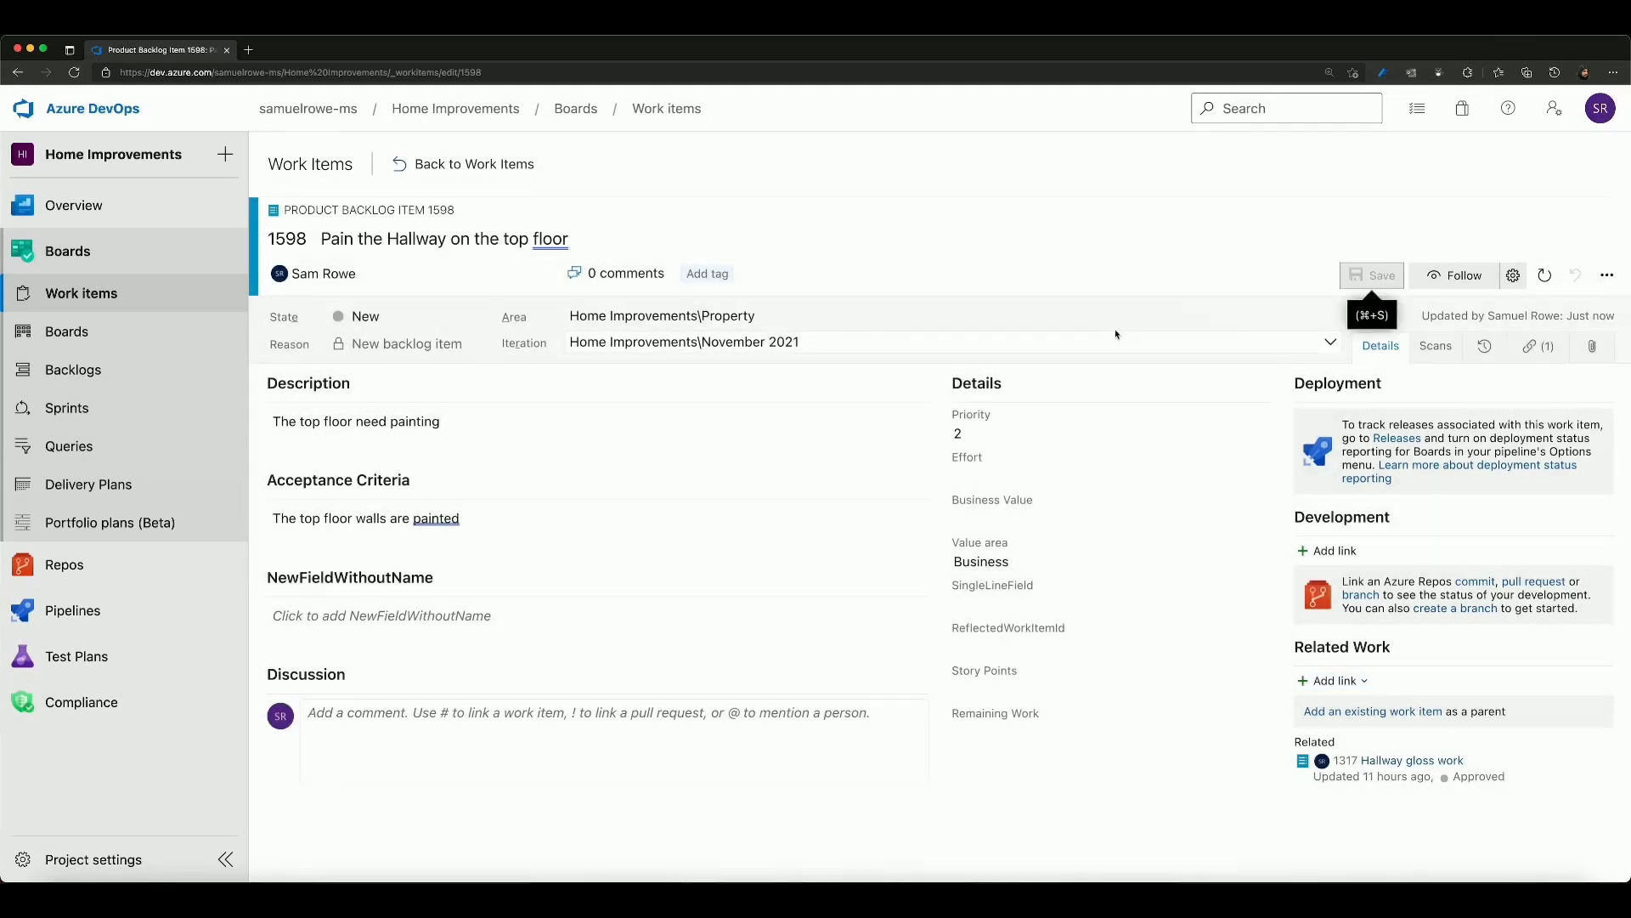